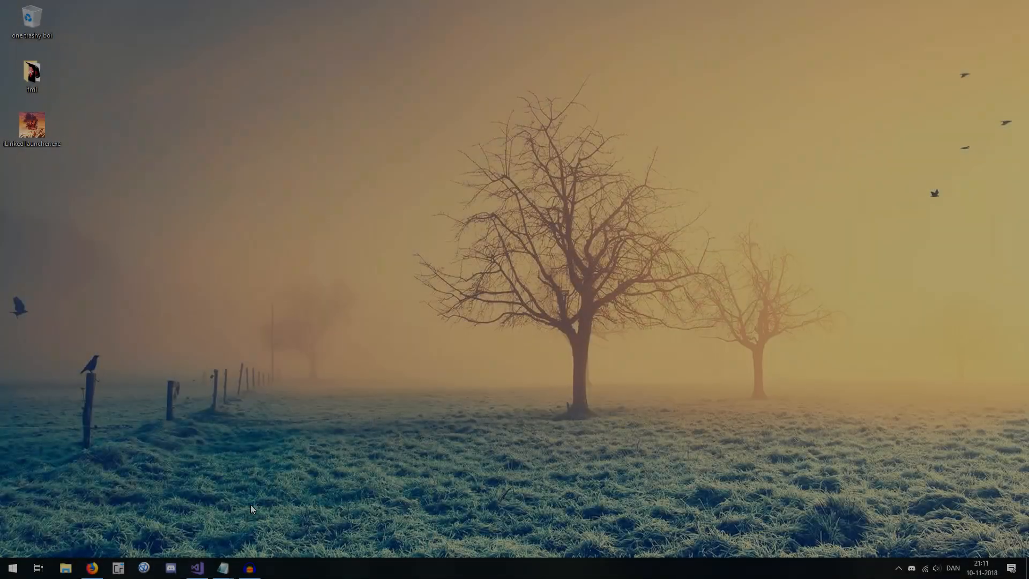
- Switch to the RAT solution in Visual Studio and show Form1's designer with the Toolbox
{"action": "left_click", "coordinate": [196, 568]}
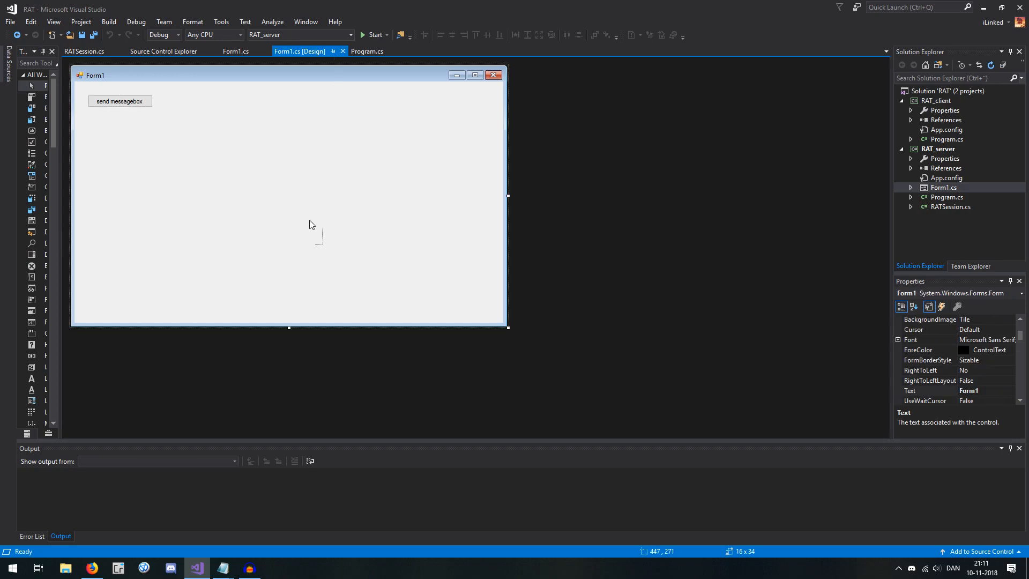
{"action": "left_click_drag", "start_coordinate": [148, 106], "coordinate": [297, 168]}
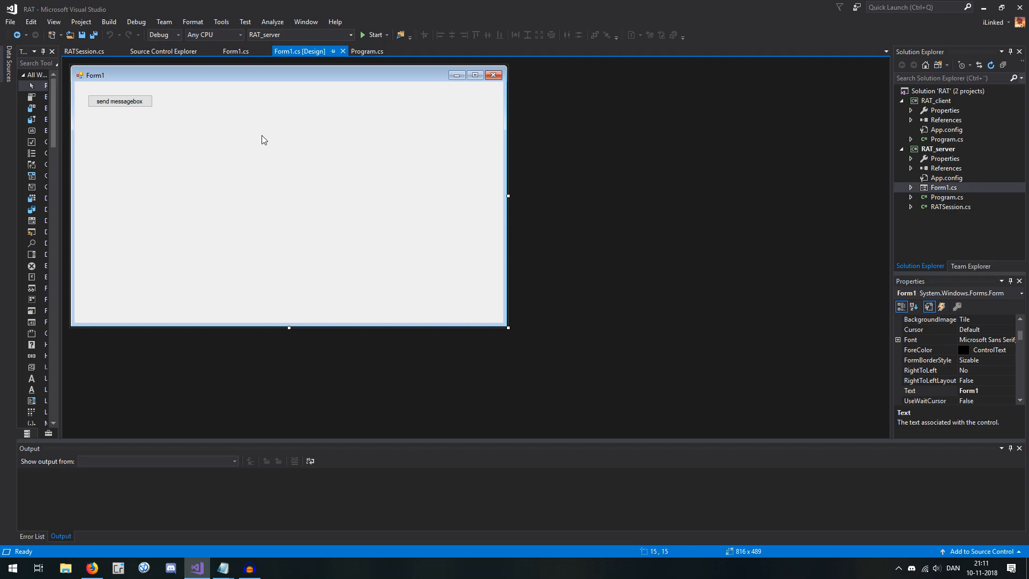
{"action": "mouse_move", "coordinate": [60, 177]}
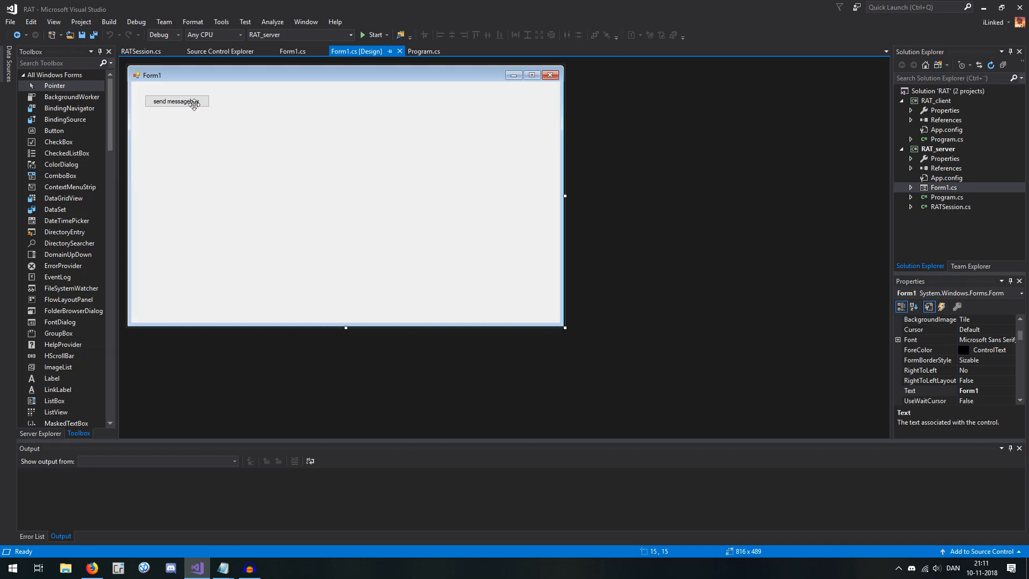
- Delete the send messagebox button and drop a DataGridView from the Toolbox onto Form1
{"action": "left_click", "coordinate": [175, 101]}
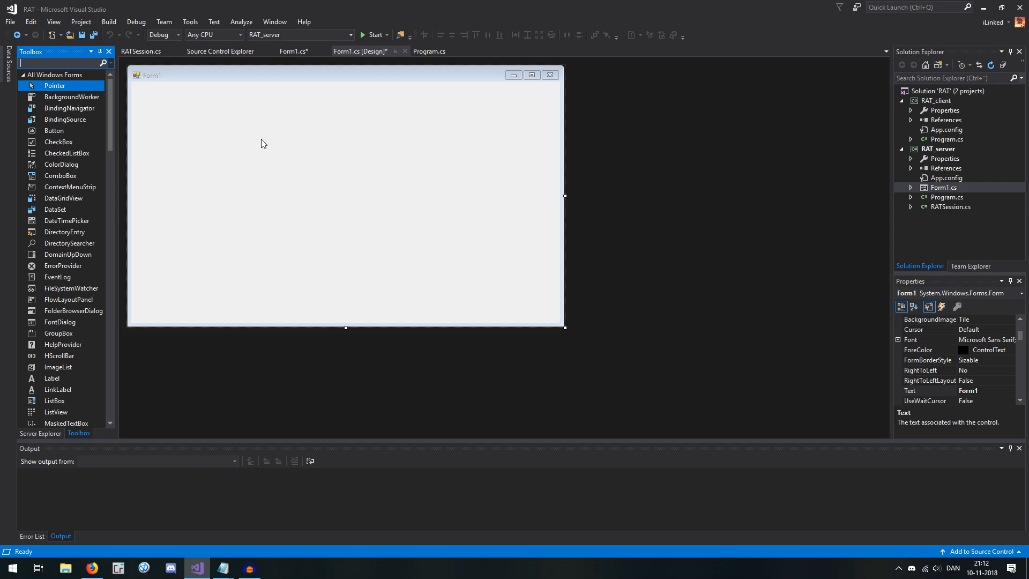
{"action": "type", "text": "data"}
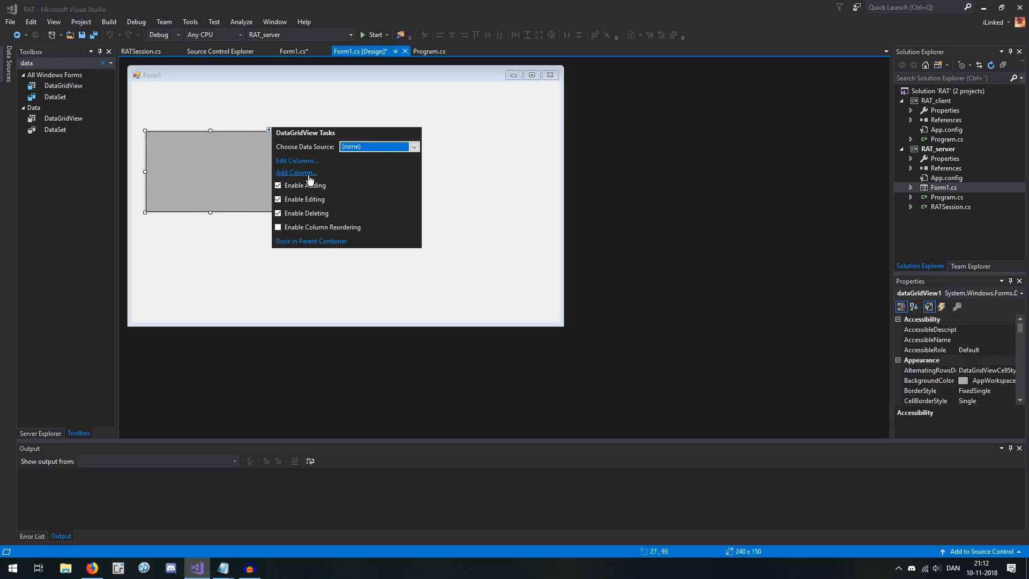
- Add columns headed 'test' and 'test2' to the grid through DataGridView Tasks > Add Column
{"action": "left_click", "coordinate": [297, 161]}
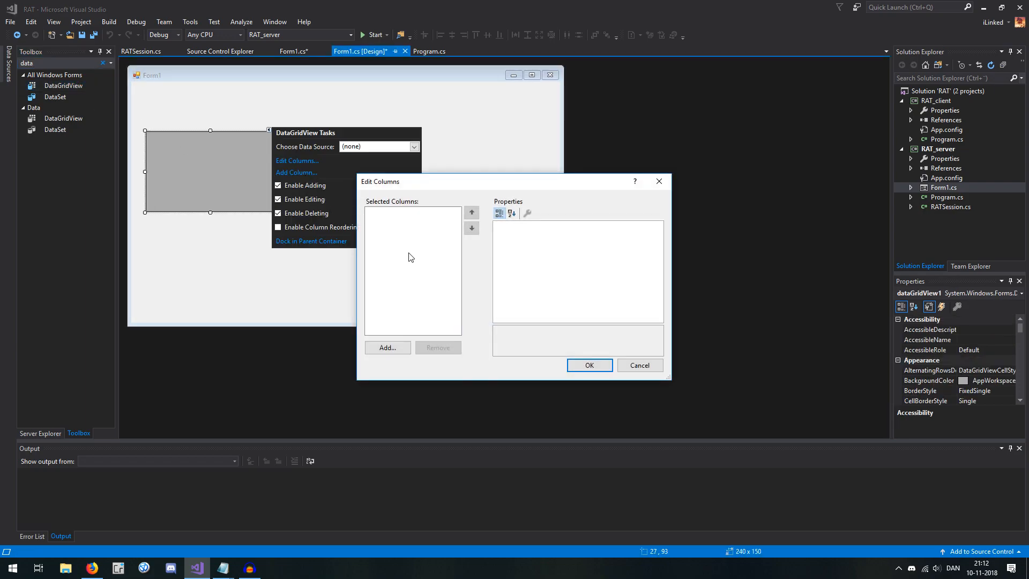
{"action": "left_click", "coordinate": [387, 347]}
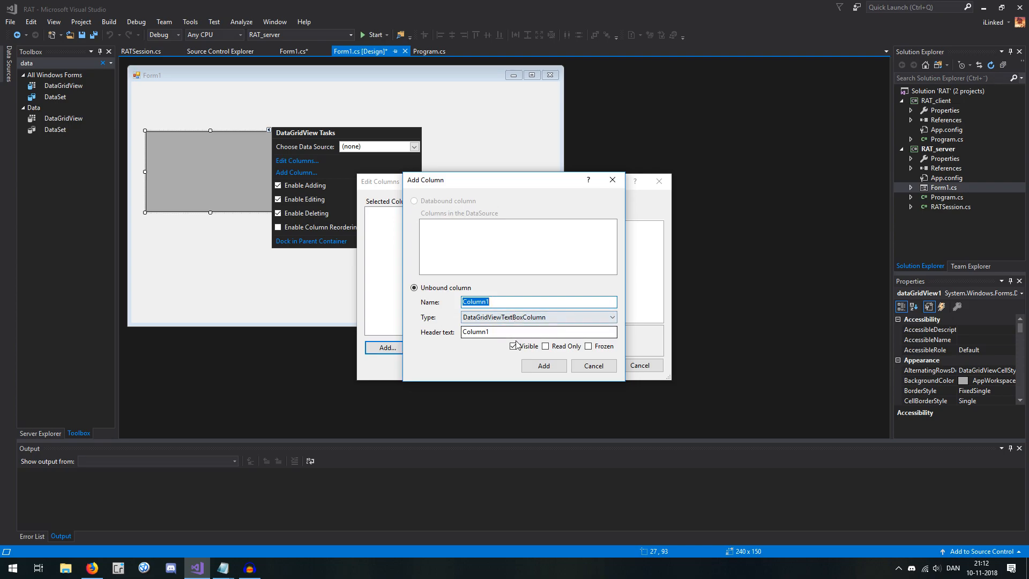
{"action": "left_click", "coordinate": [538, 331]}
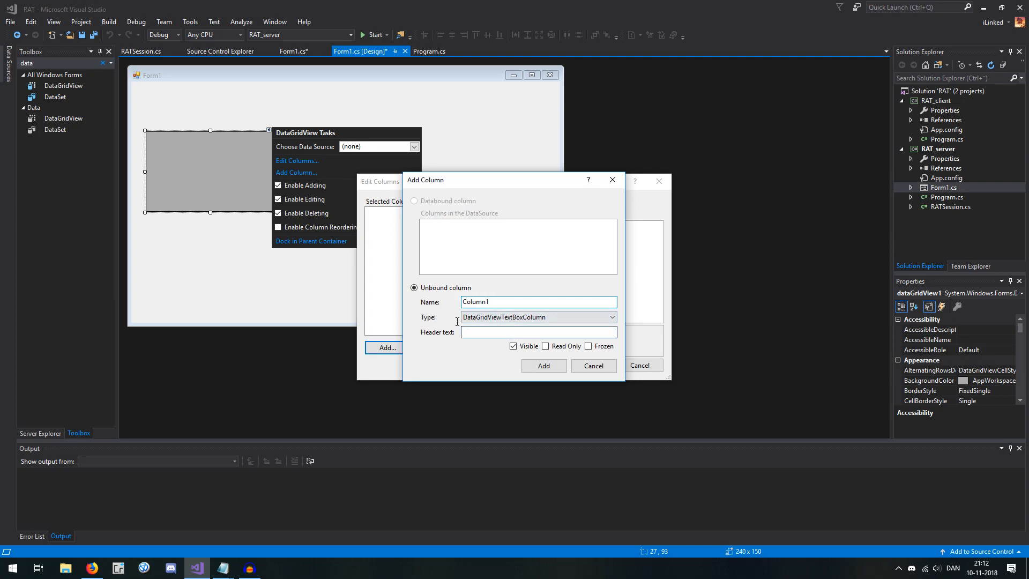
{"action": "left_click", "coordinate": [543, 366]}
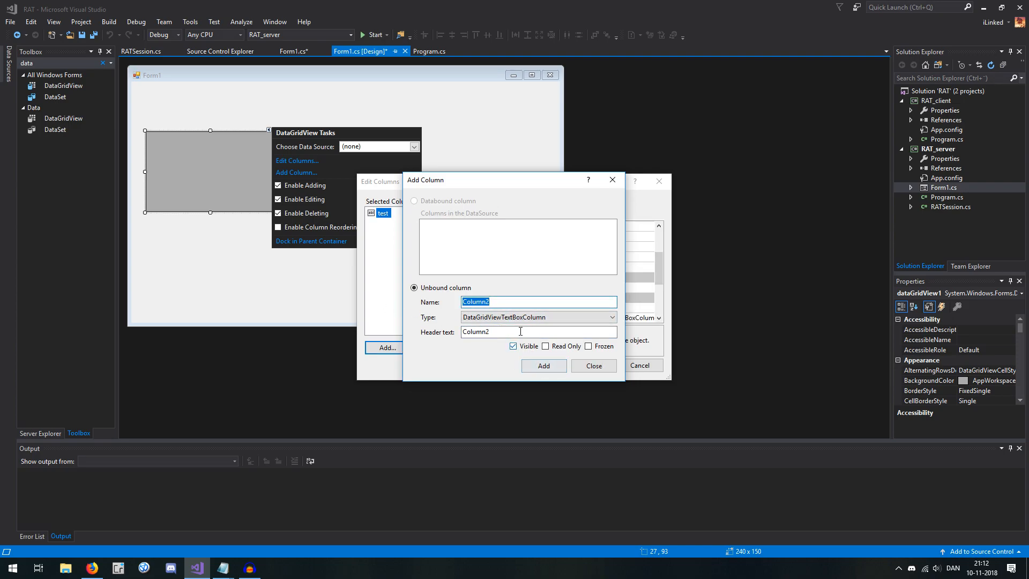
{"action": "left_click", "coordinate": [544, 366]}
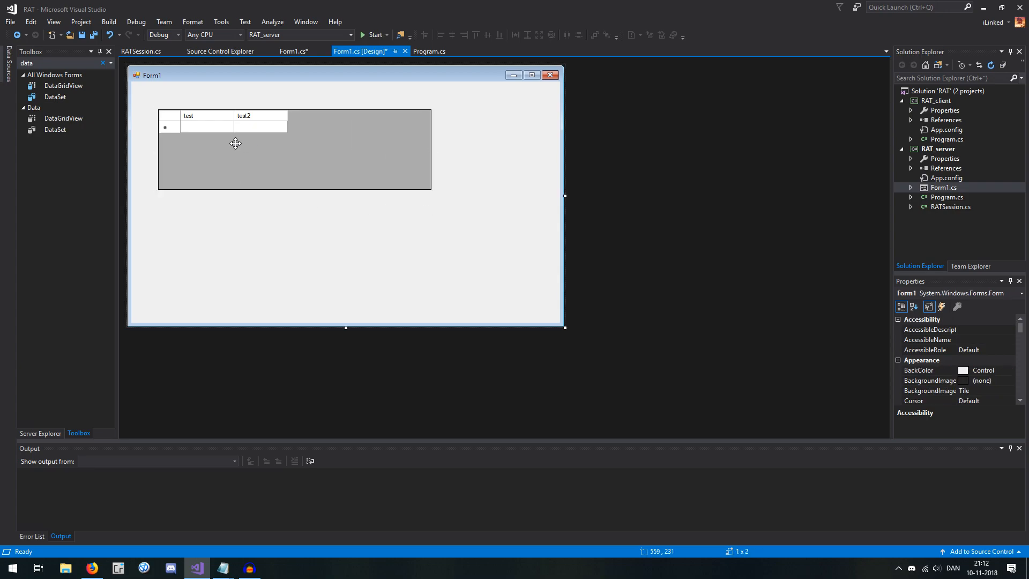
{"action": "mouse_move", "coordinate": [194, 131]}
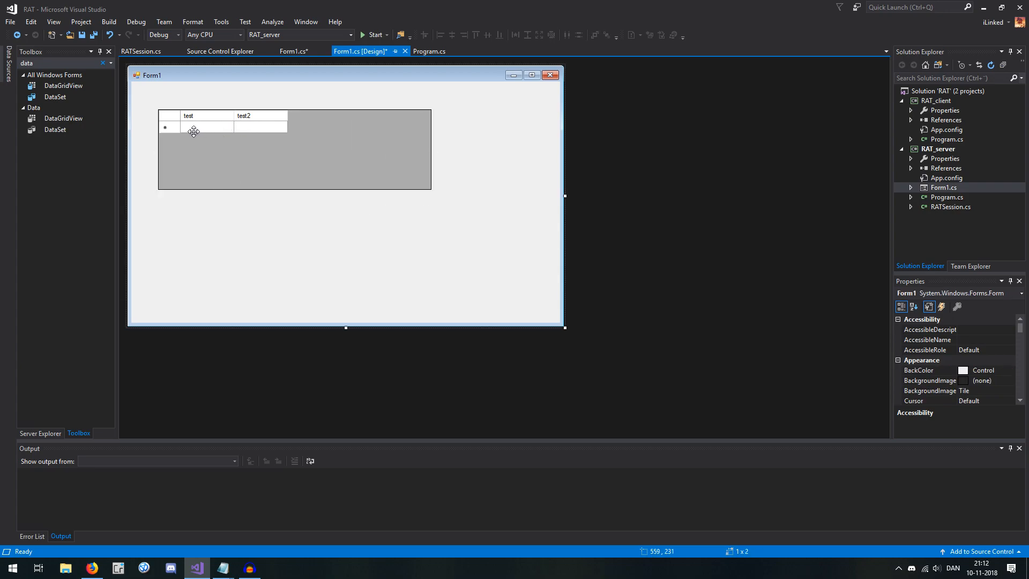
{"action": "mouse_move", "coordinate": [253, 130]}
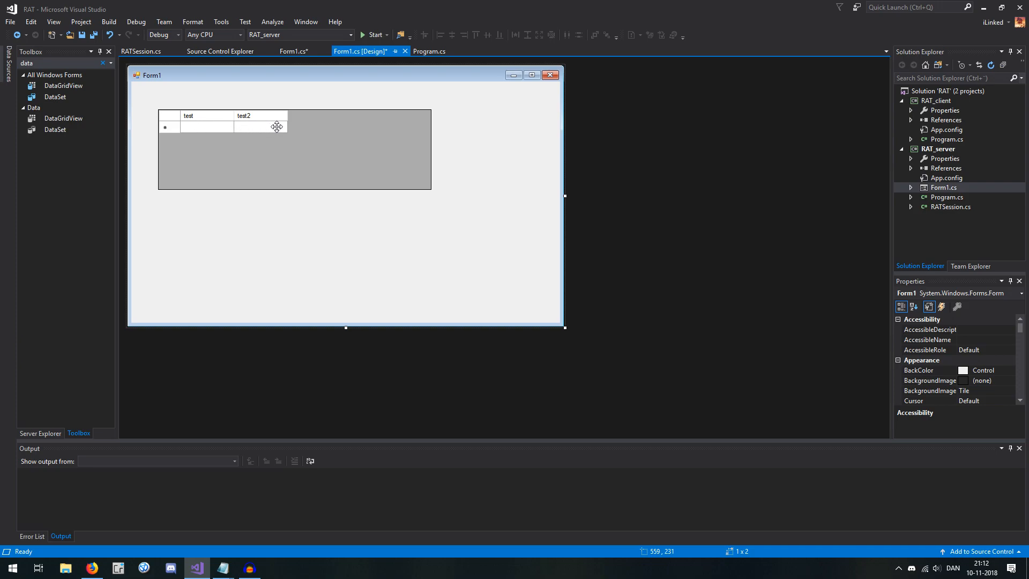
{"action": "mouse_move", "coordinate": [531, 128]}
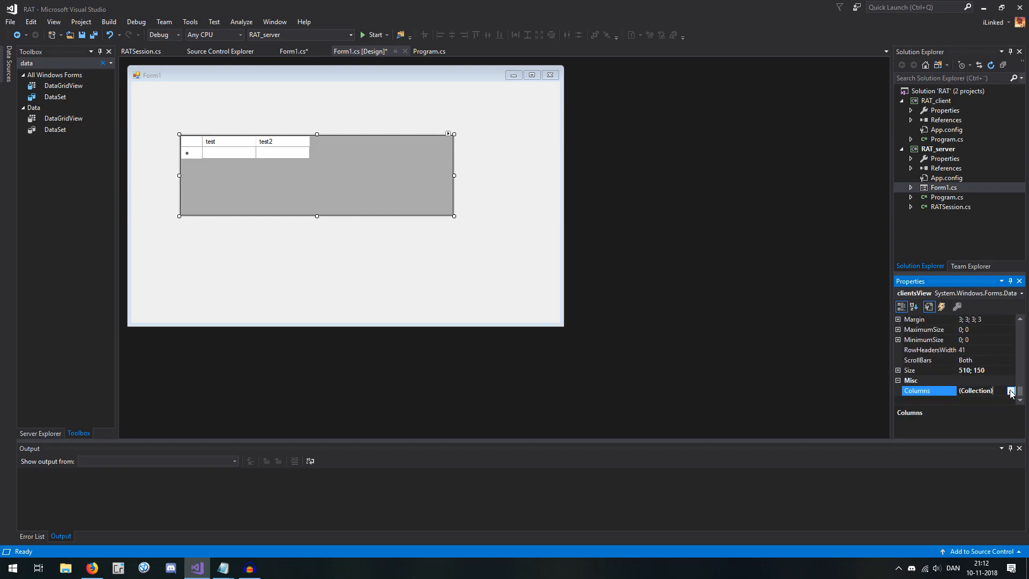
- Remove the placeholder test columns from clientsView's Columns collection
{"action": "left_click", "coordinate": [1011, 390]}
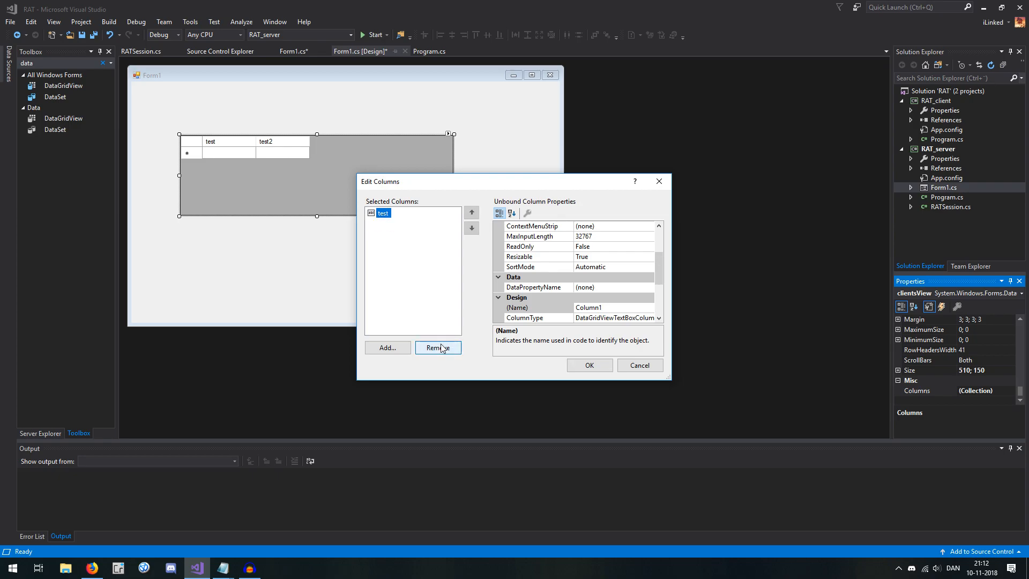
{"action": "left_click", "coordinate": [588, 365]}
{"action": "type", "text": "conte"}
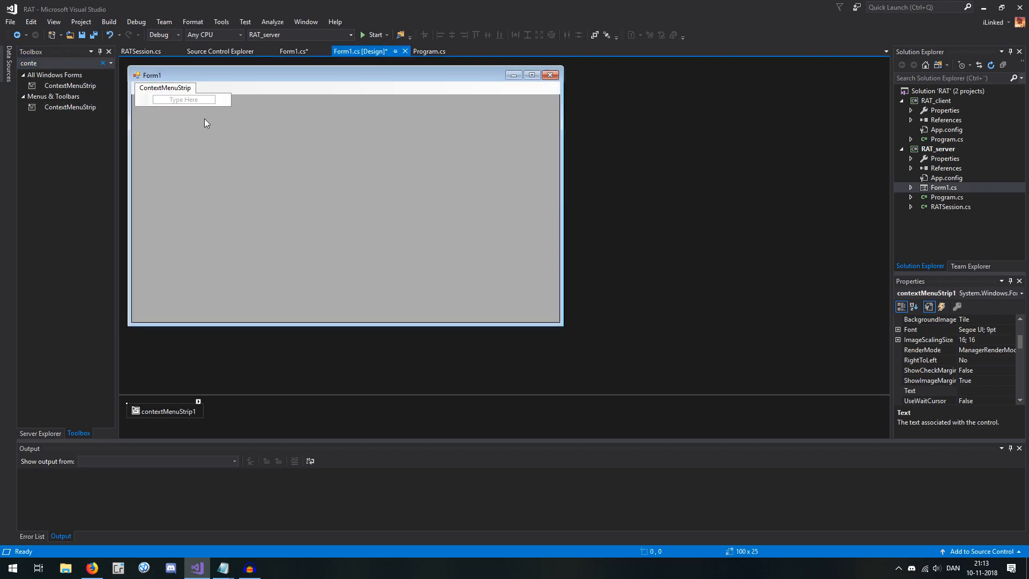
{"action": "mouse_move", "coordinate": [210, 169]}
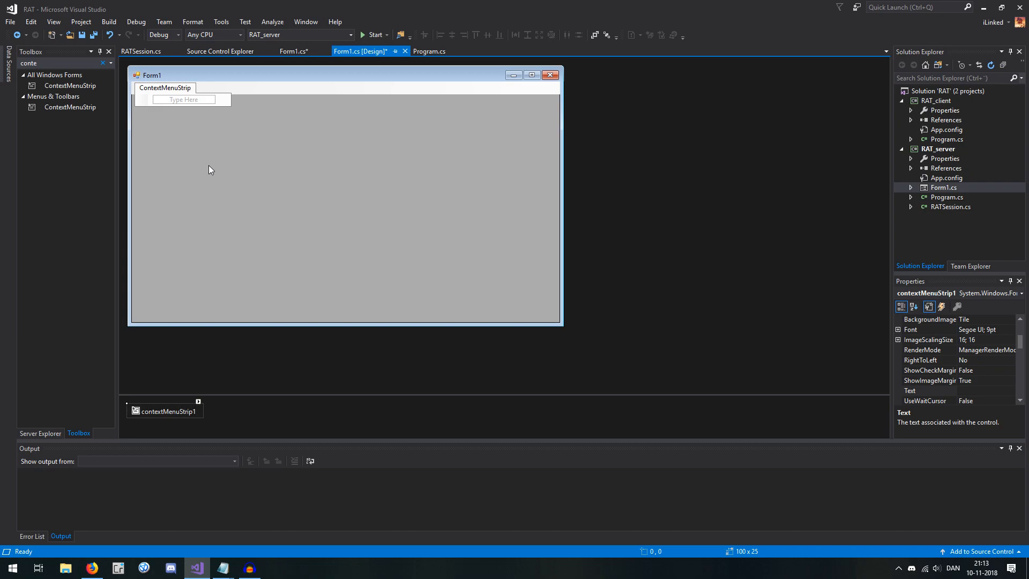
{"action": "mouse_move", "coordinate": [201, 182]}
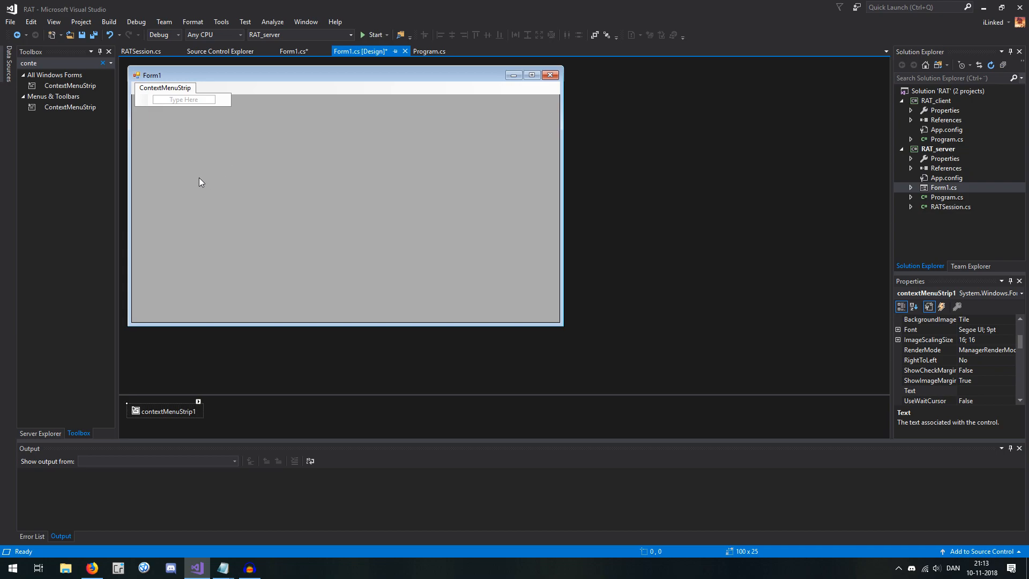
{"action": "mouse_move", "coordinate": [210, 180]}
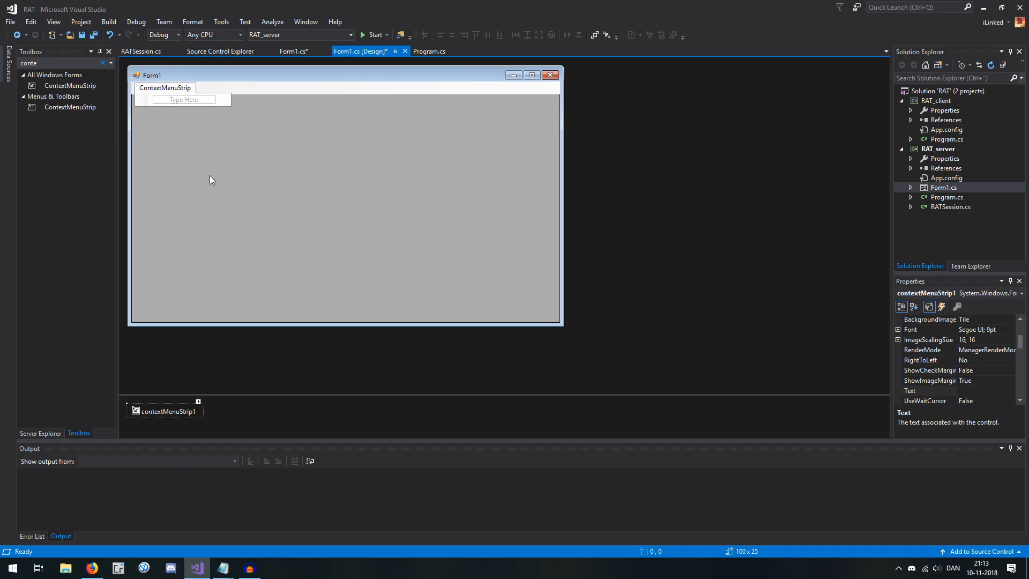
{"action": "mouse_move", "coordinate": [165, 112]}
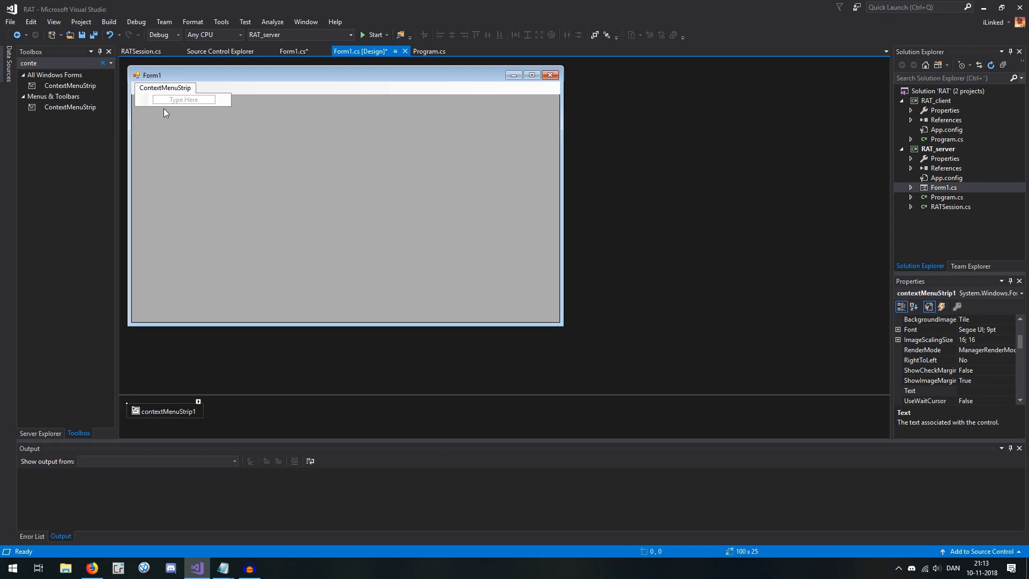
- Name the context menu item 'option', set clientsView's ContextMenuStrip to contextMenuStrip1, and run the server
{"action": "type", "text": "option1"}
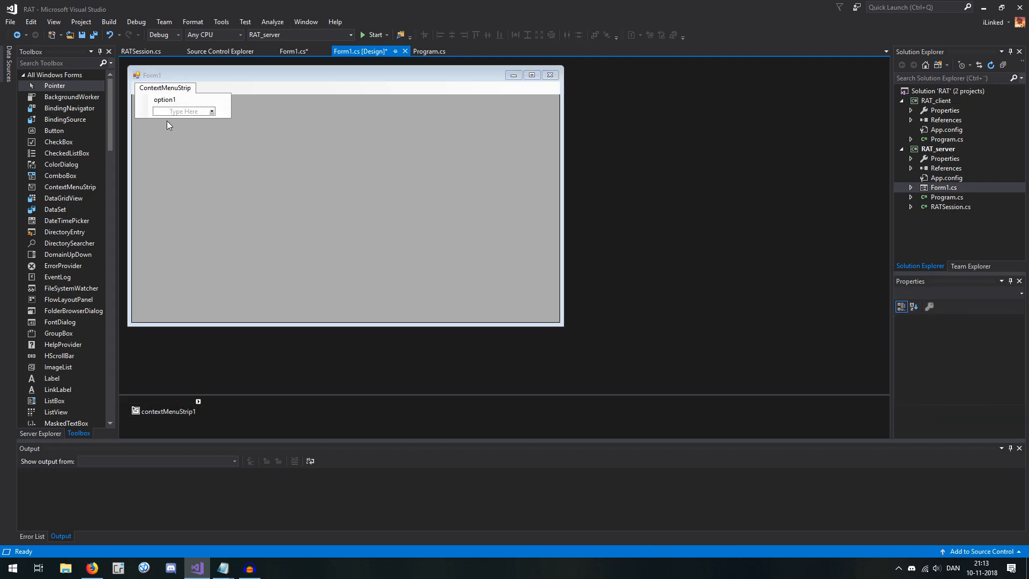
{"action": "type", "text": "option"}
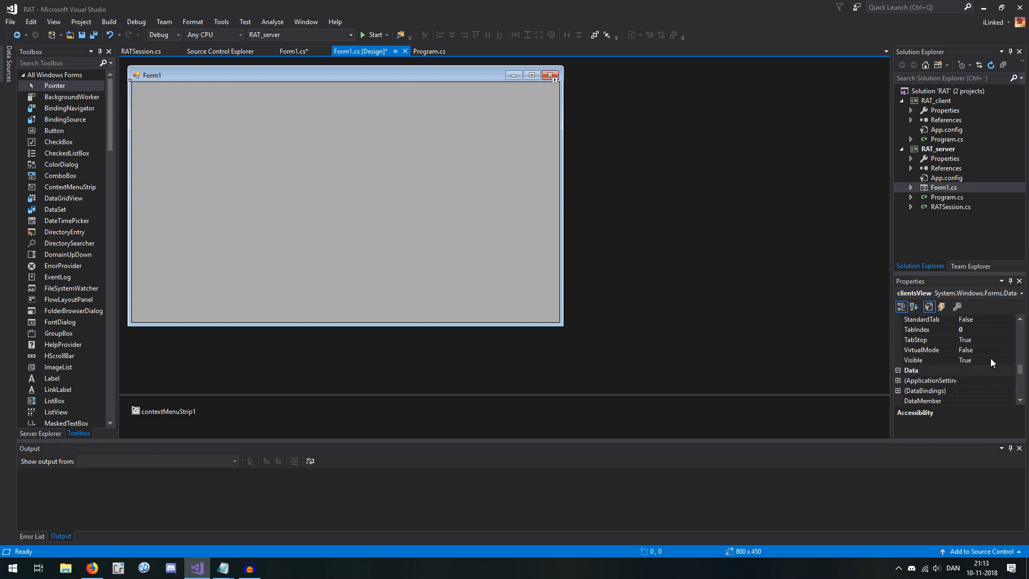
{"action": "scroll", "scroll_direction": "down", "scroll_amount": 3}
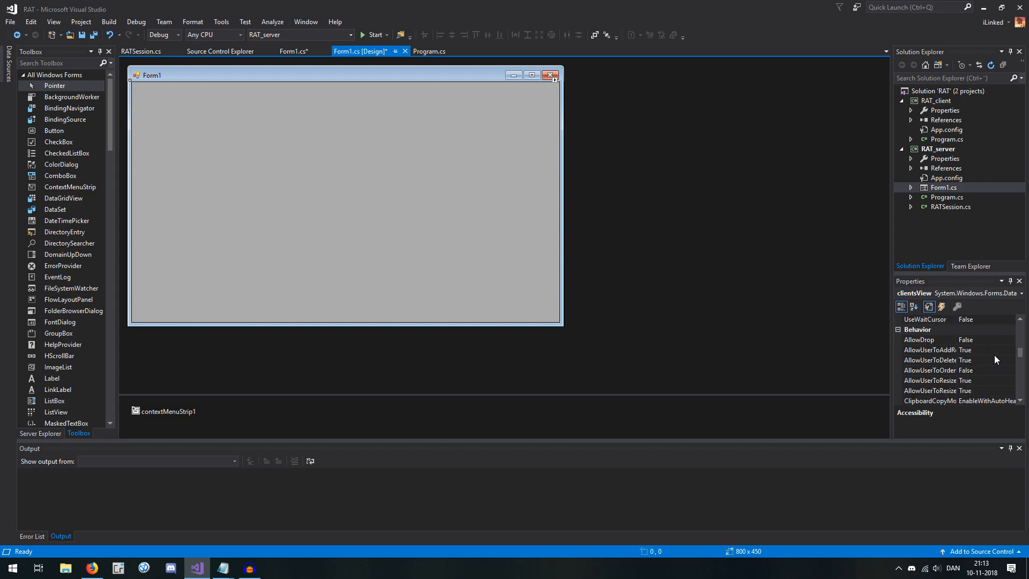
{"action": "left_click", "coordinate": [928, 360]}
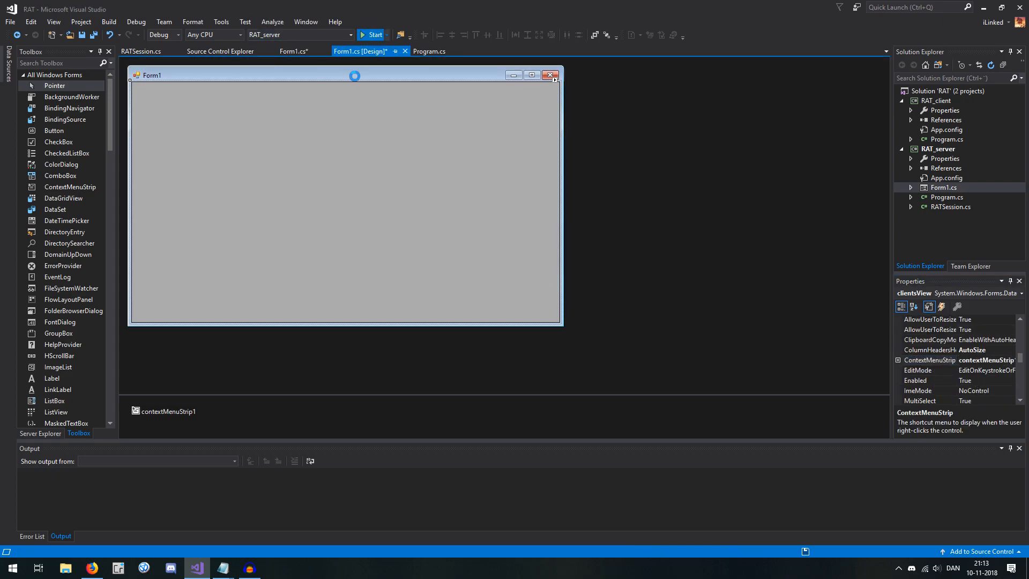
{"action": "left_click", "coordinate": [372, 34]}
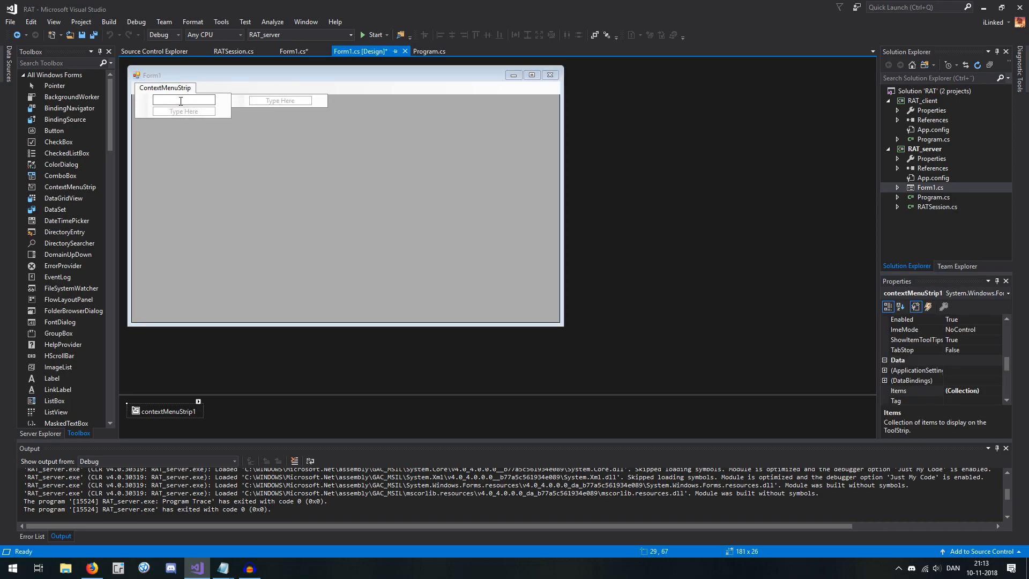
- Create a 'Show messagebox' menu item with a 'text' input box as its first subitem
{"action": "type", "text": "Show messagebox"}
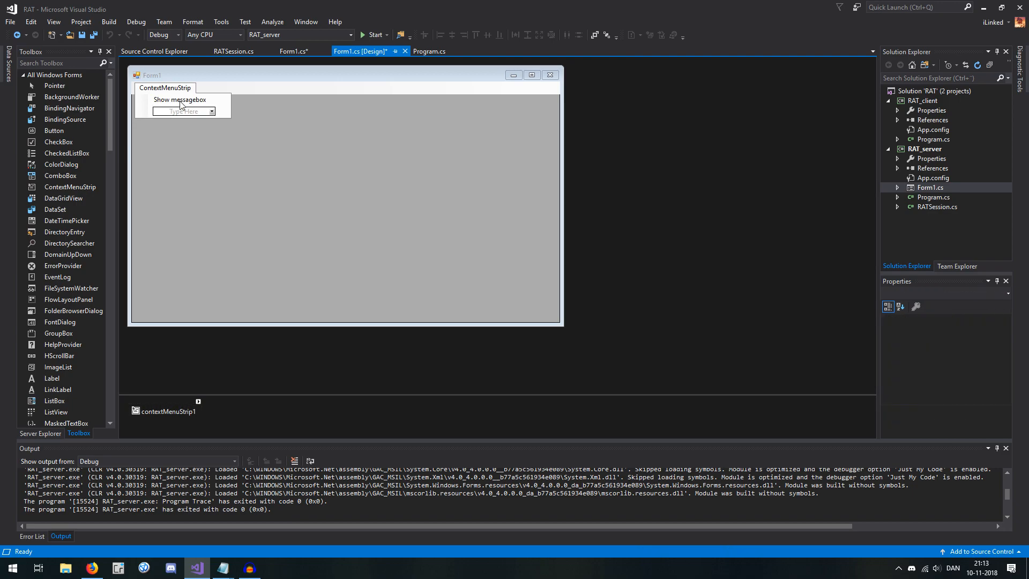
{"action": "left_click", "coordinate": [179, 98]}
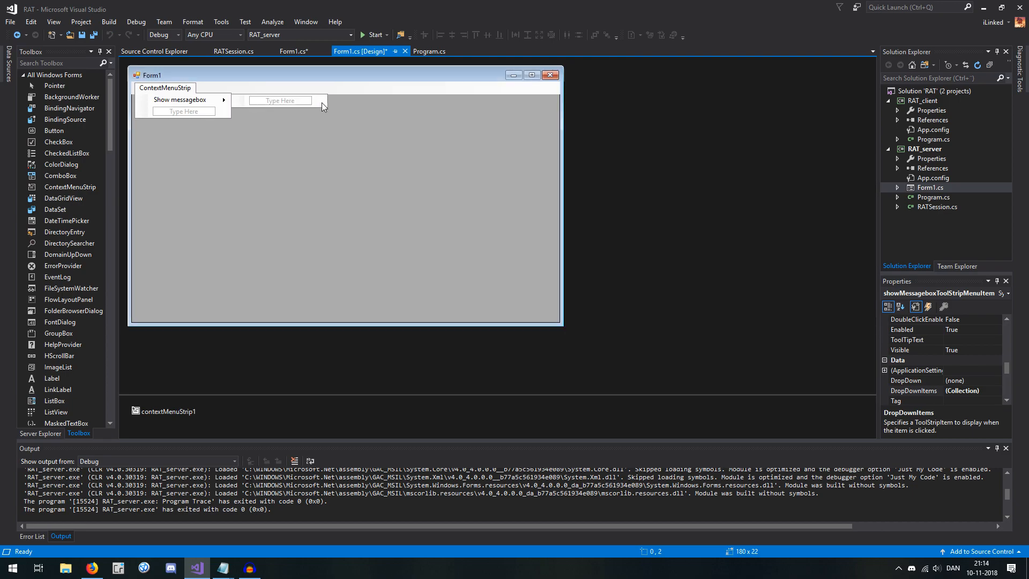
{"action": "left_click", "coordinate": [309, 100]}
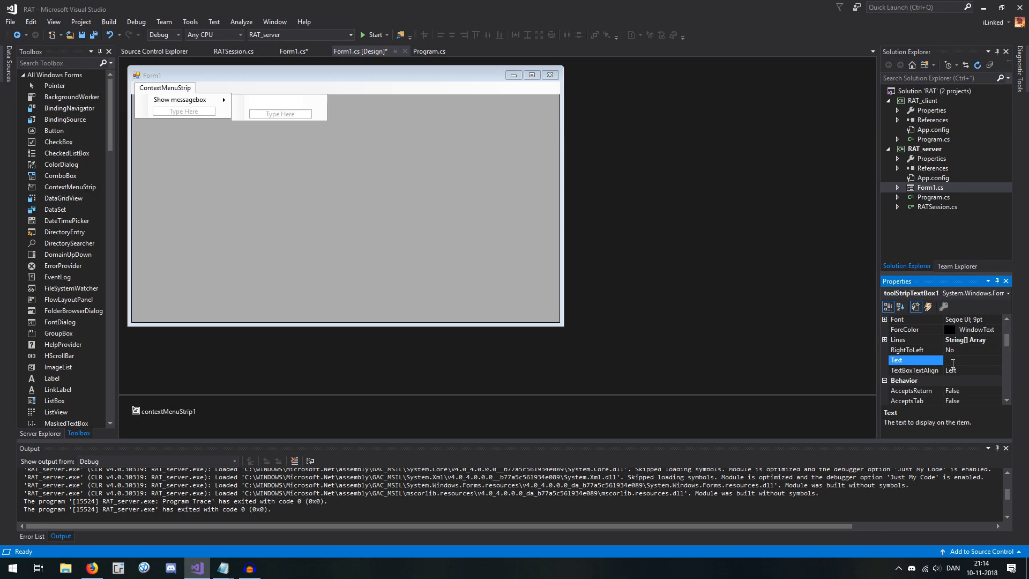
{"action": "type", "text": "text"}
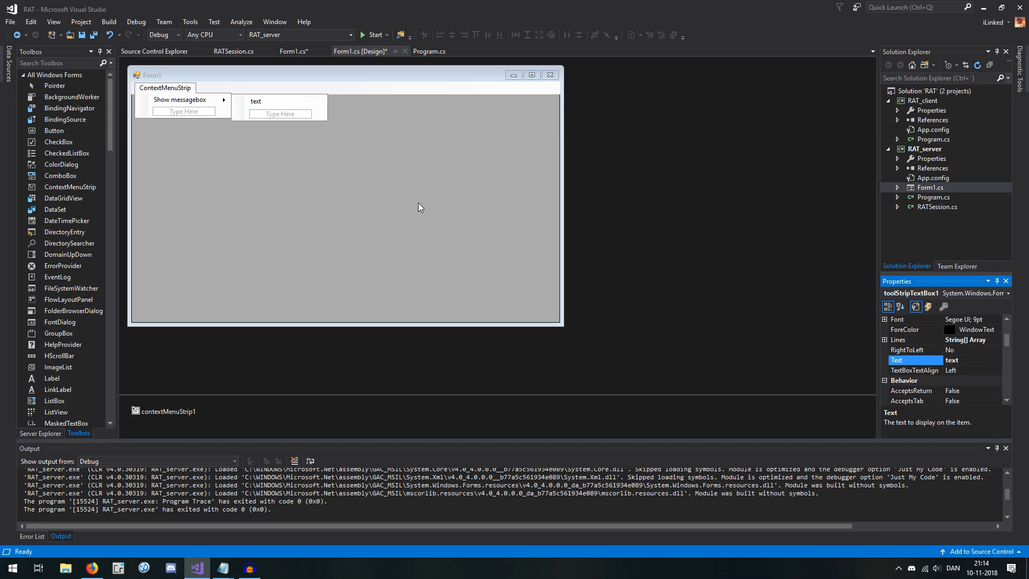
- Add a 'title' text box, a separator and a 'Send' item beneath it in the submenu
{"action": "left_click", "coordinate": [306, 113]}
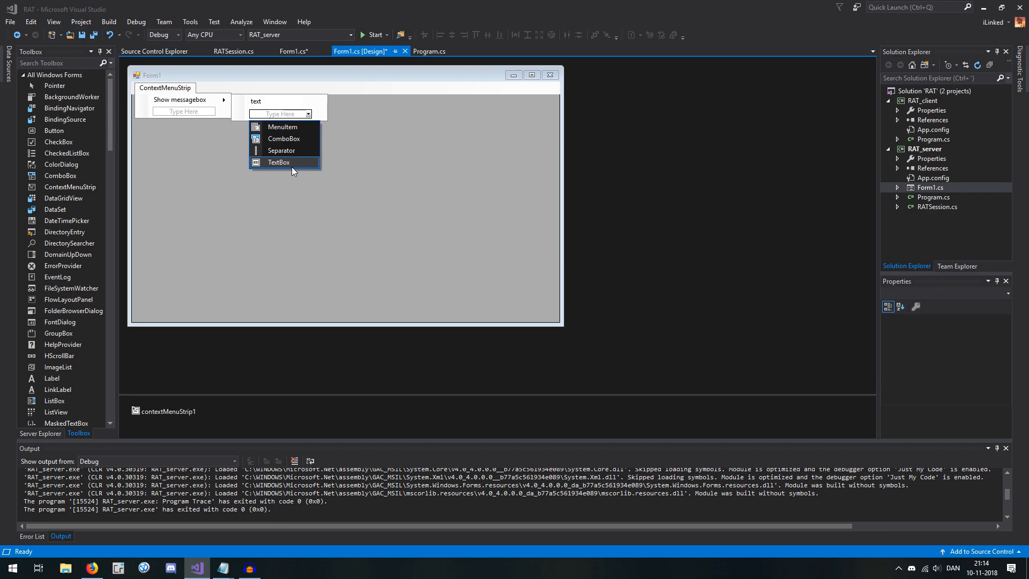
{"action": "left_click", "coordinate": [278, 162]}
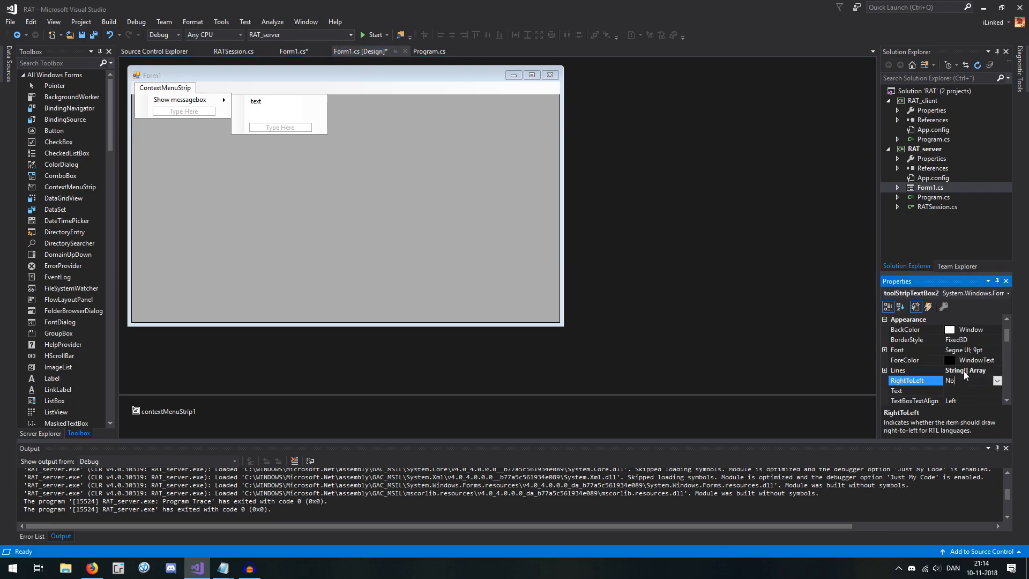
{"action": "left_click", "coordinate": [911, 390]}
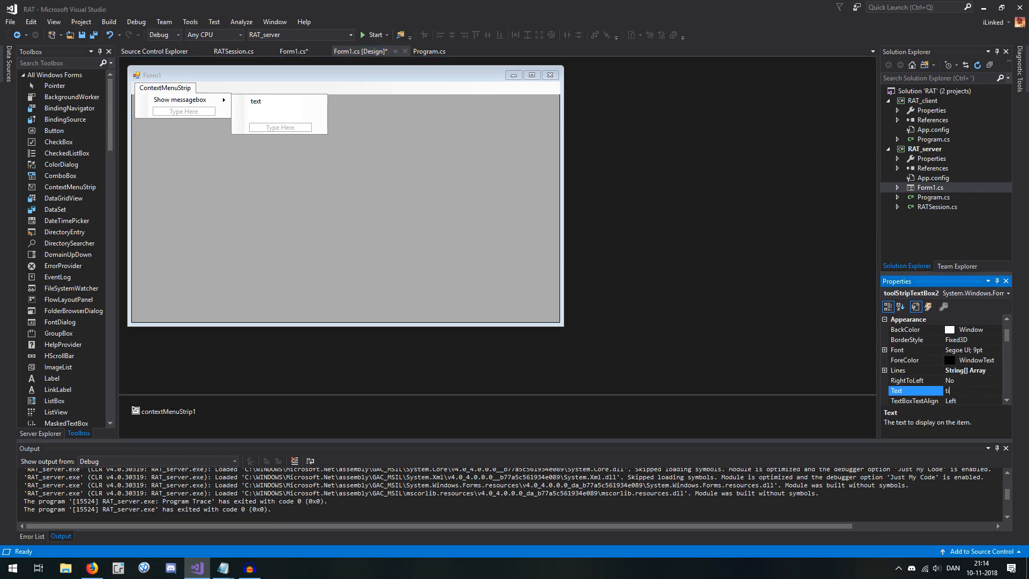
{"action": "type", "text": "title"}
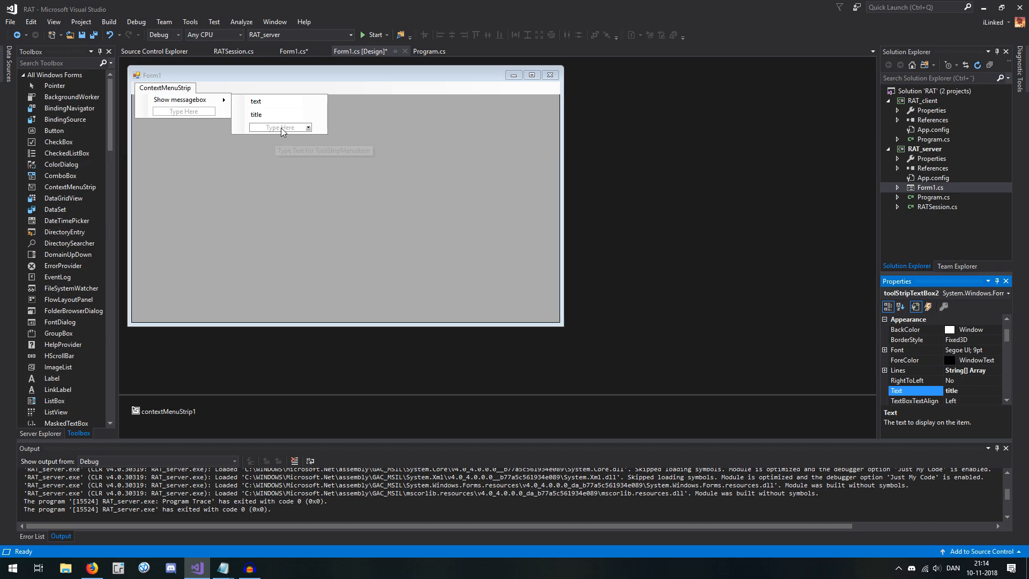
{"action": "left_click", "coordinate": [308, 126]}
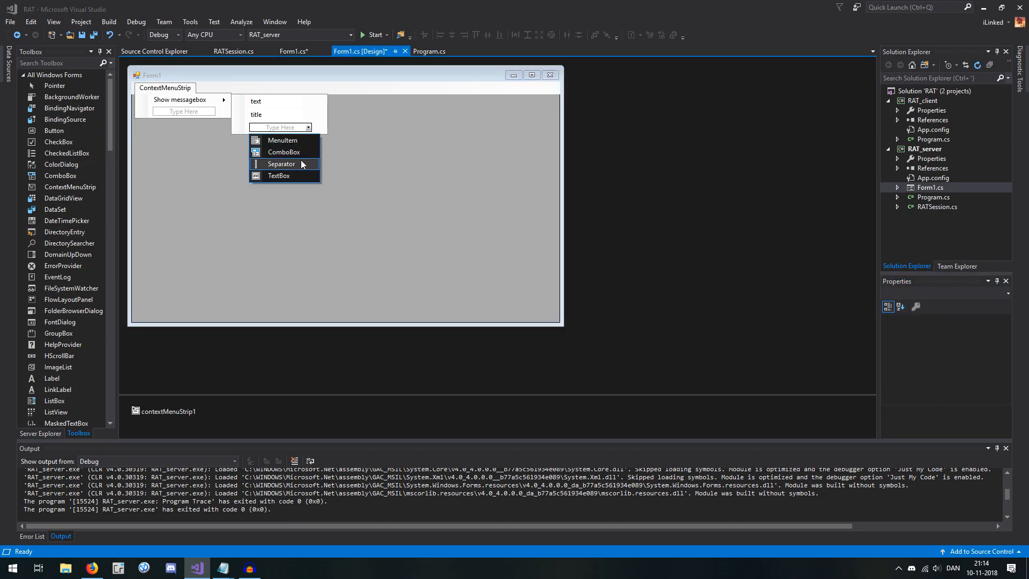
{"action": "left_click", "coordinate": [307, 126]}
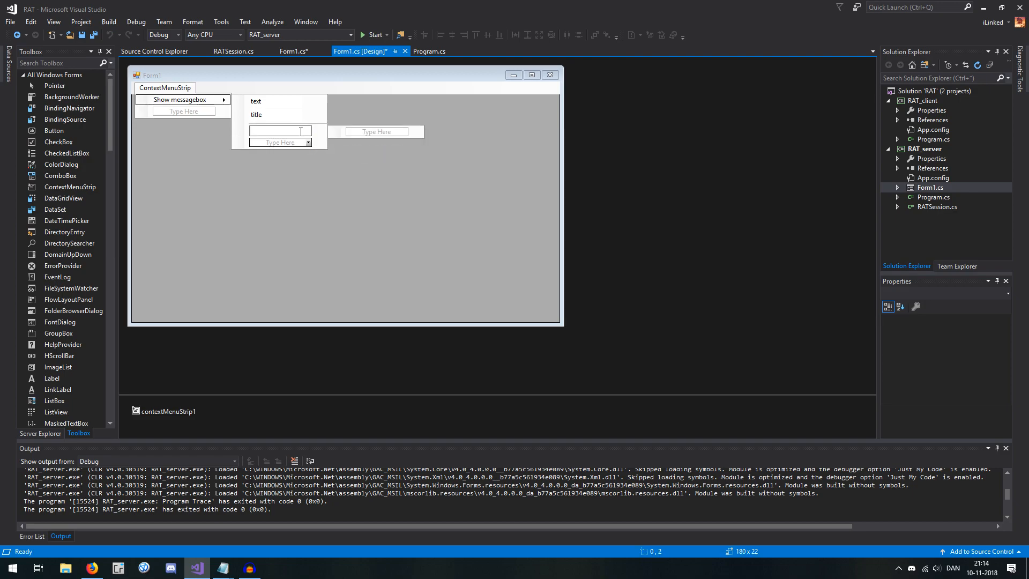
{"action": "type", "text": "Send"}
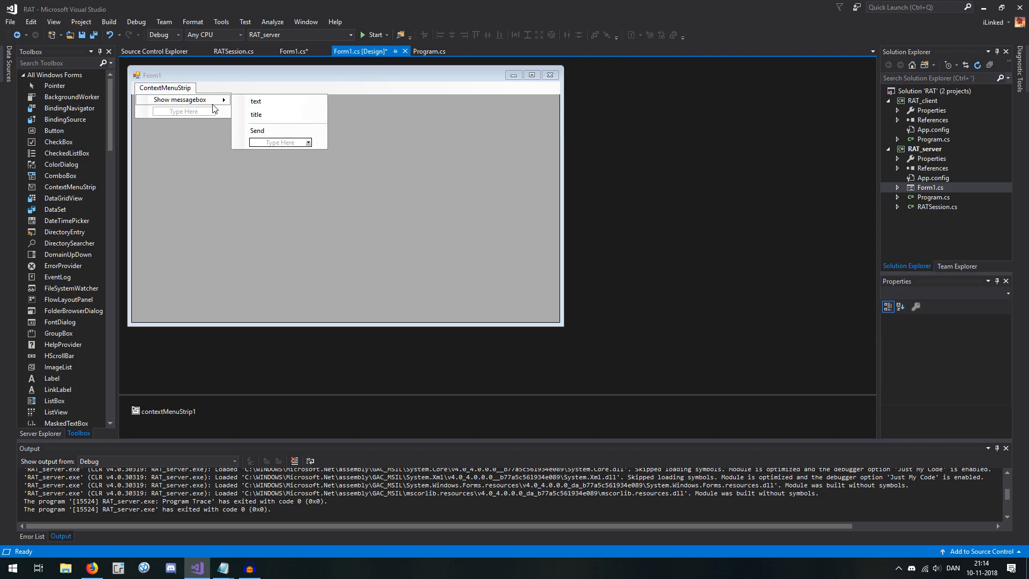
{"action": "left_click", "coordinate": [177, 99]}
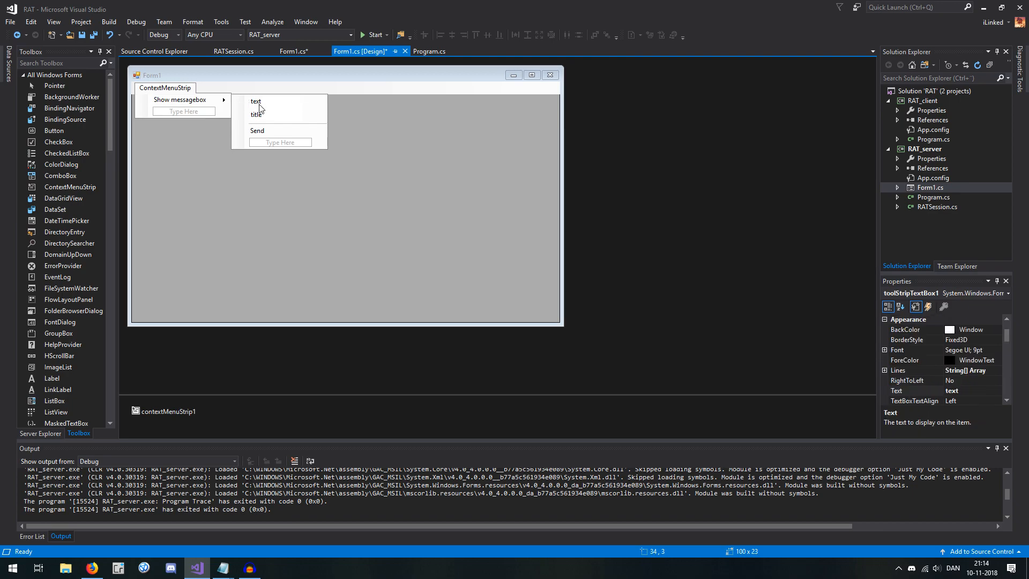
{"action": "left_click", "coordinate": [257, 131]}
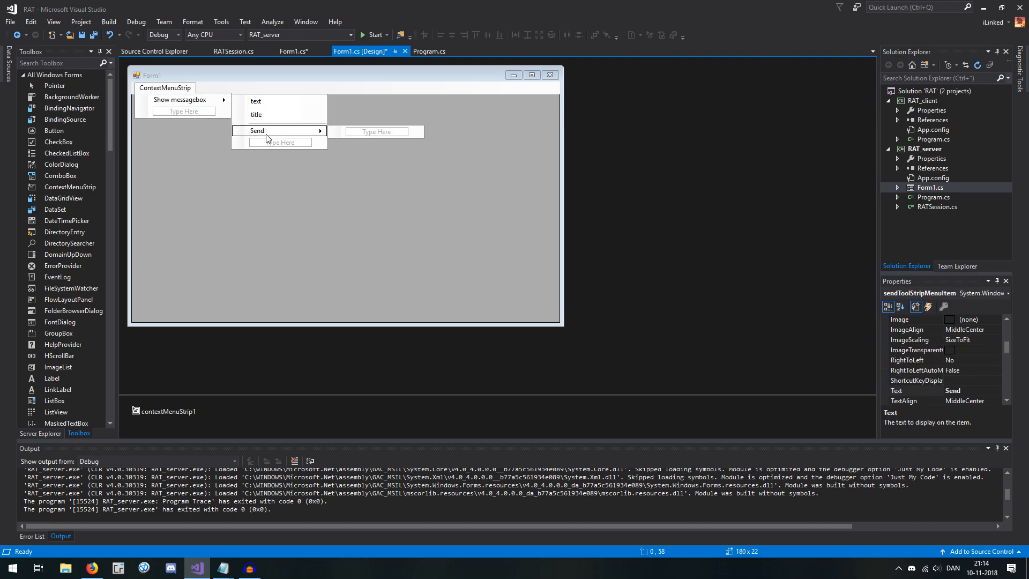
{"action": "mouse_move", "coordinate": [364, 111]}
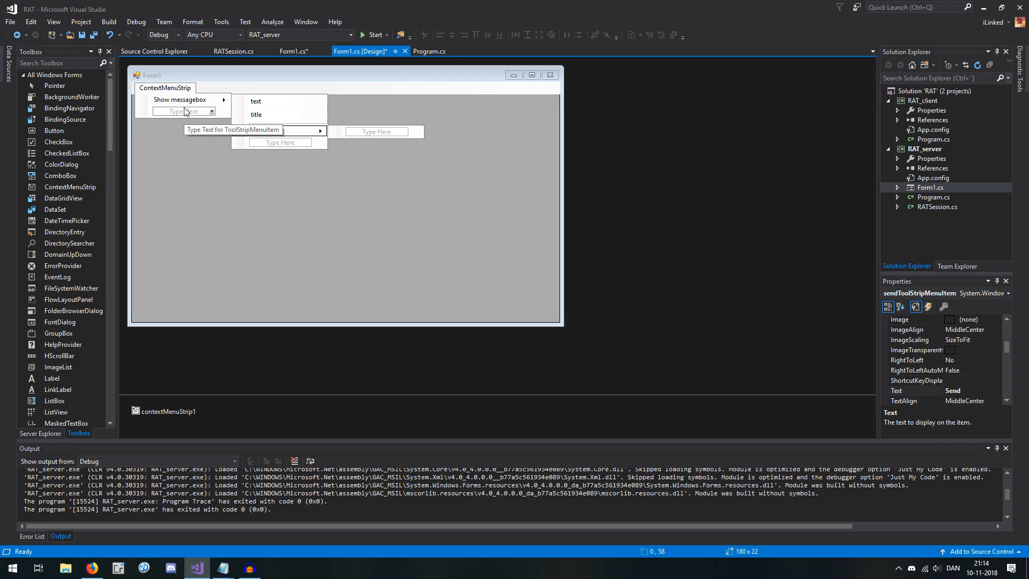
- Add a 'System' context menu item with 'Shut down' and 'Restart' subitems
{"action": "left_click", "coordinate": [232, 51]}
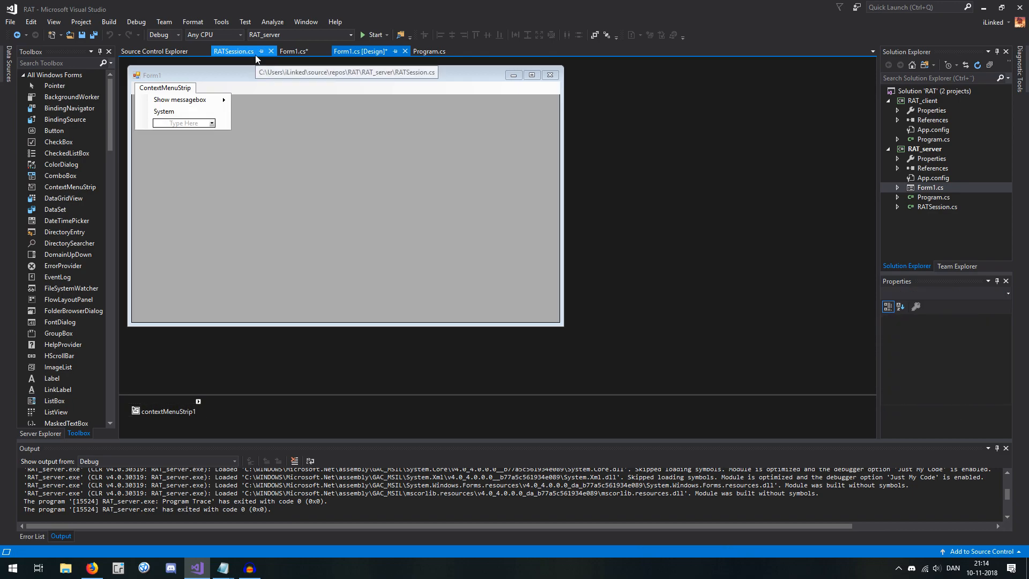
{"action": "left_click", "coordinate": [163, 111]}
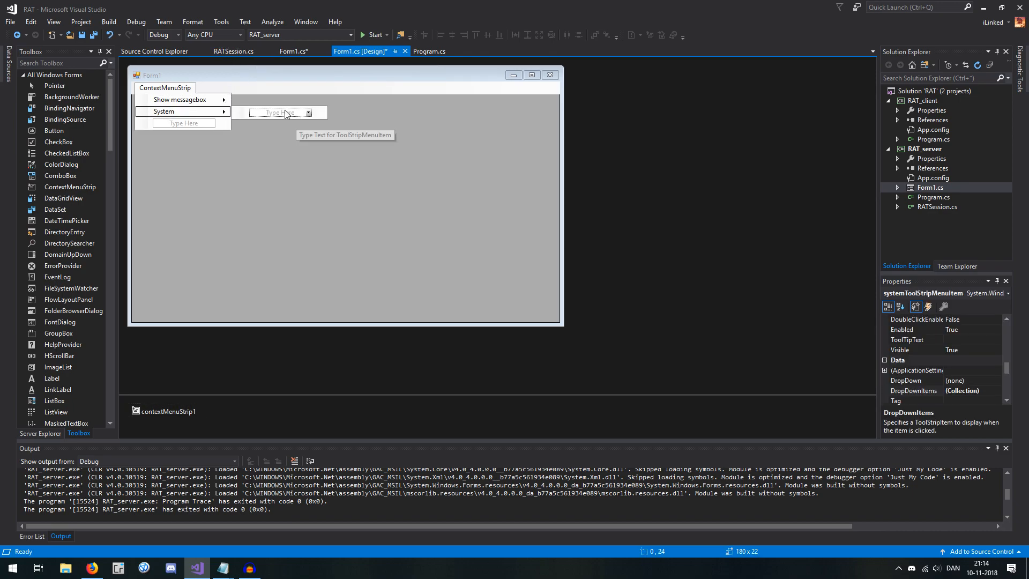
{"action": "type", "text": "Shut down"}
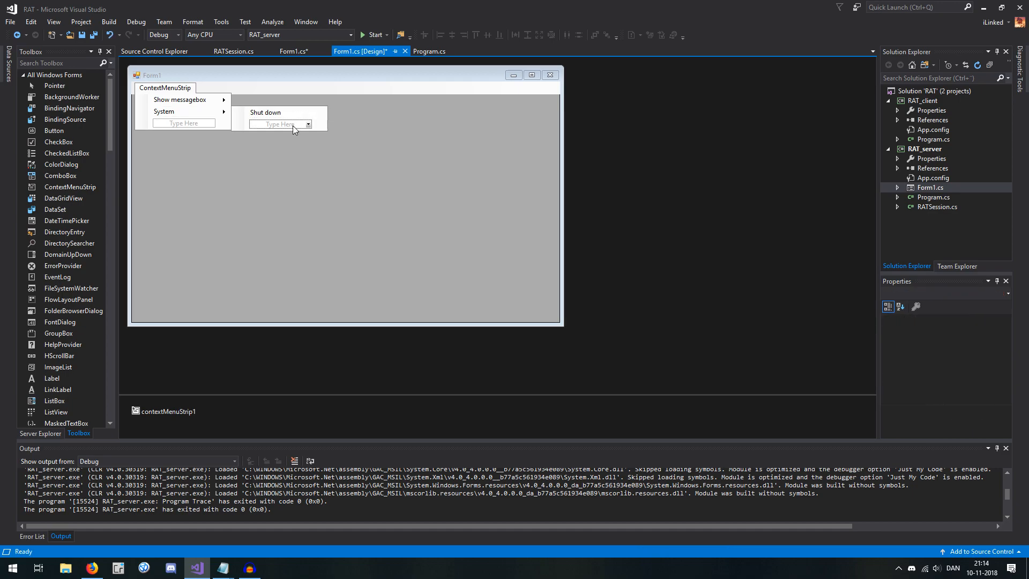
{"action": "type", "text": "Restart"}
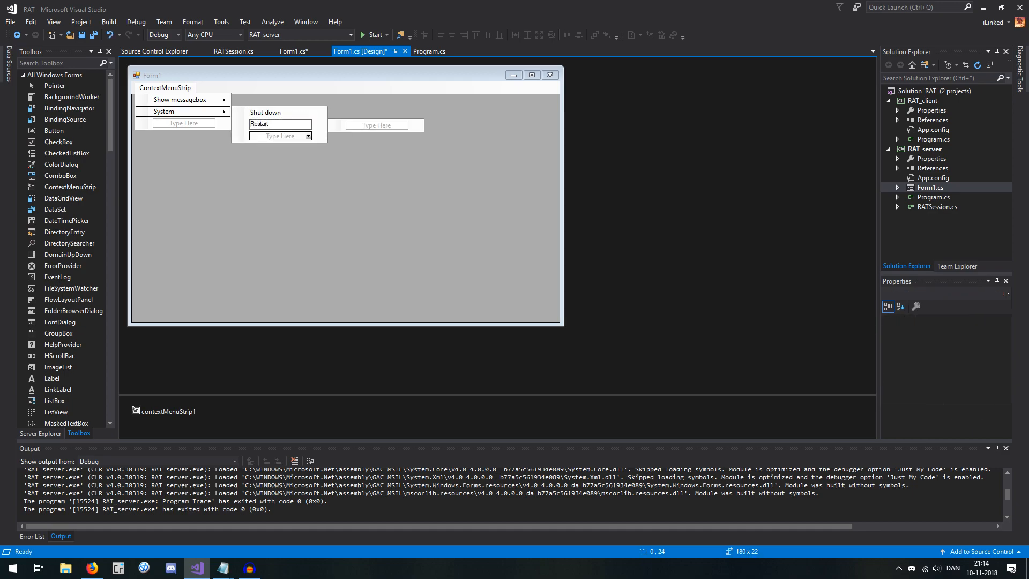
{"action": "left_click", "coordinate": [164, 111]}
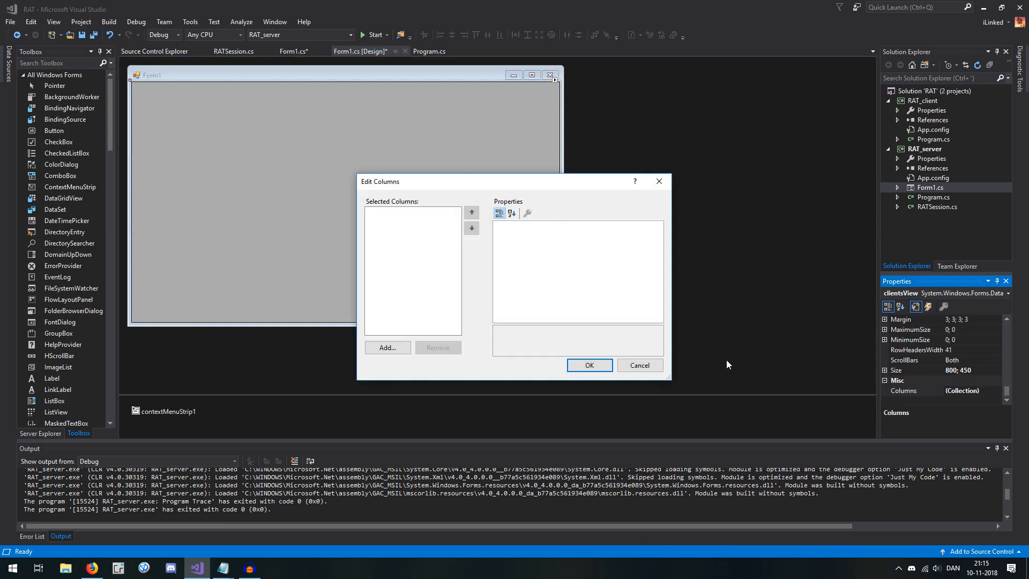
- Add a read-only column named ipCol headed 'IP' to clientsView
{"action": "left_click", "coordinate": [387, 347]}
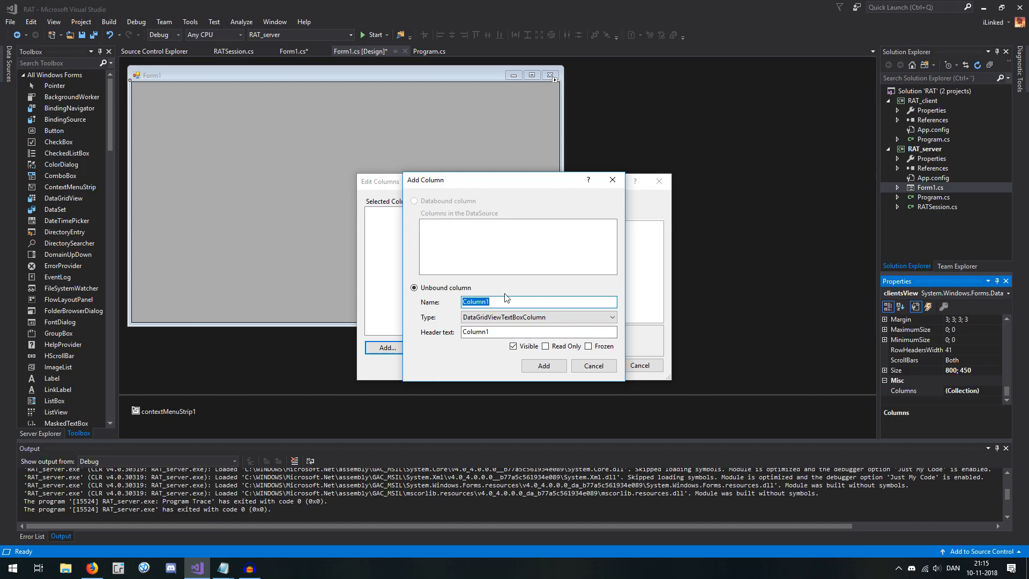
{"action": "type", "text": "ipCol"}
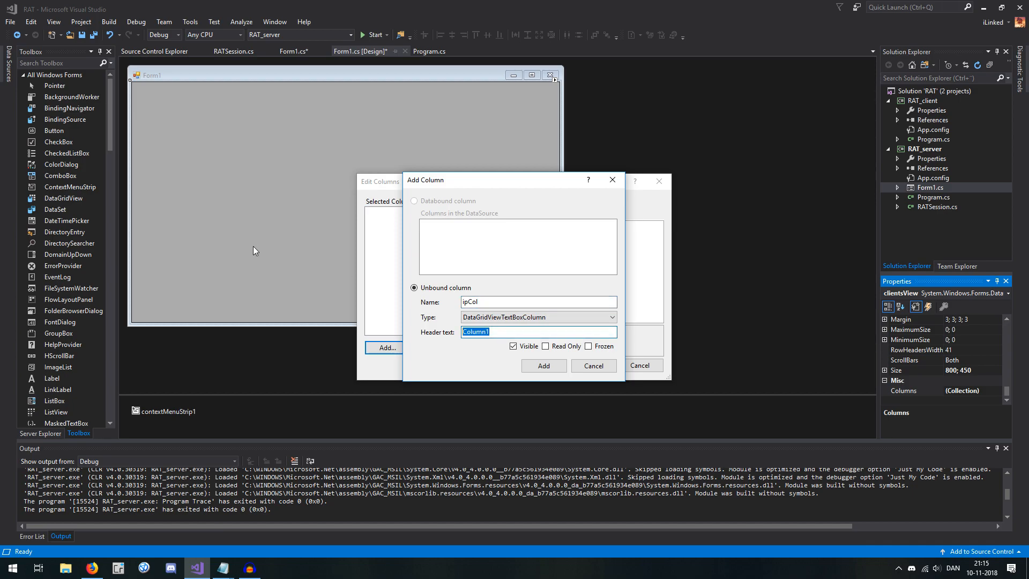
{"action": "type", "text": "IP"}
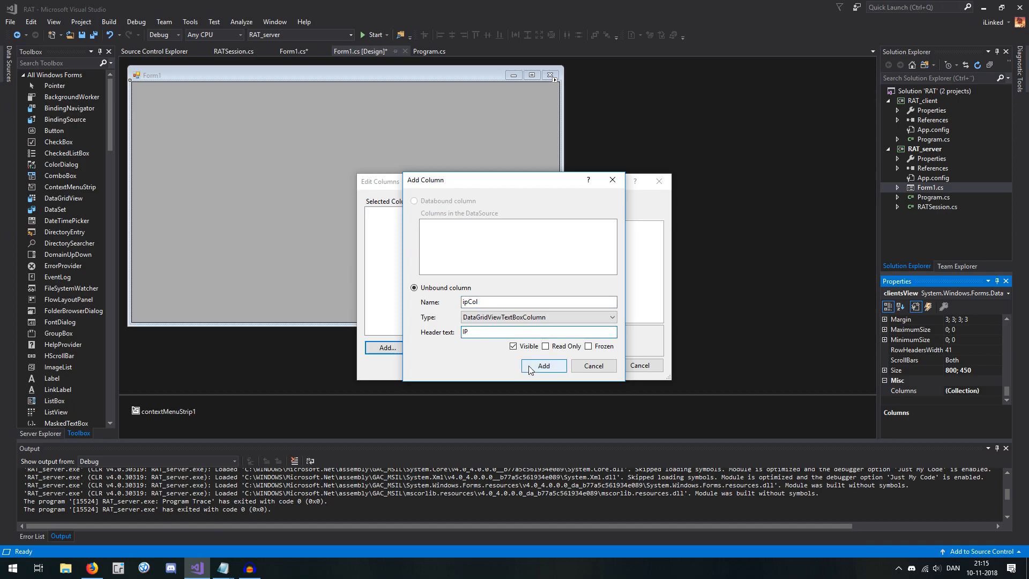
{"action": "left_click", "coordinate": [545, 346]}
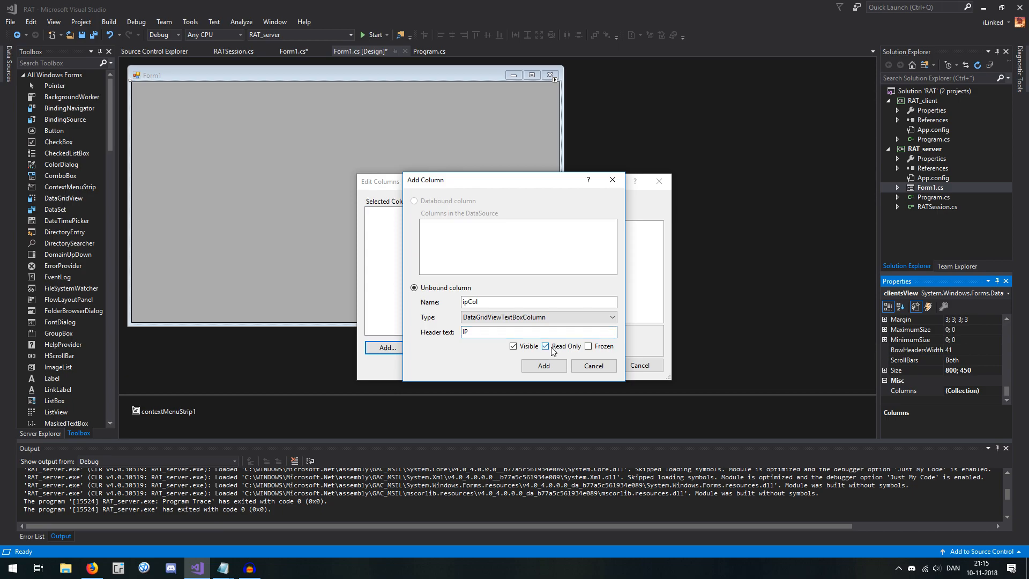
{"action": "left_click", "coordinate": [545, 346]}
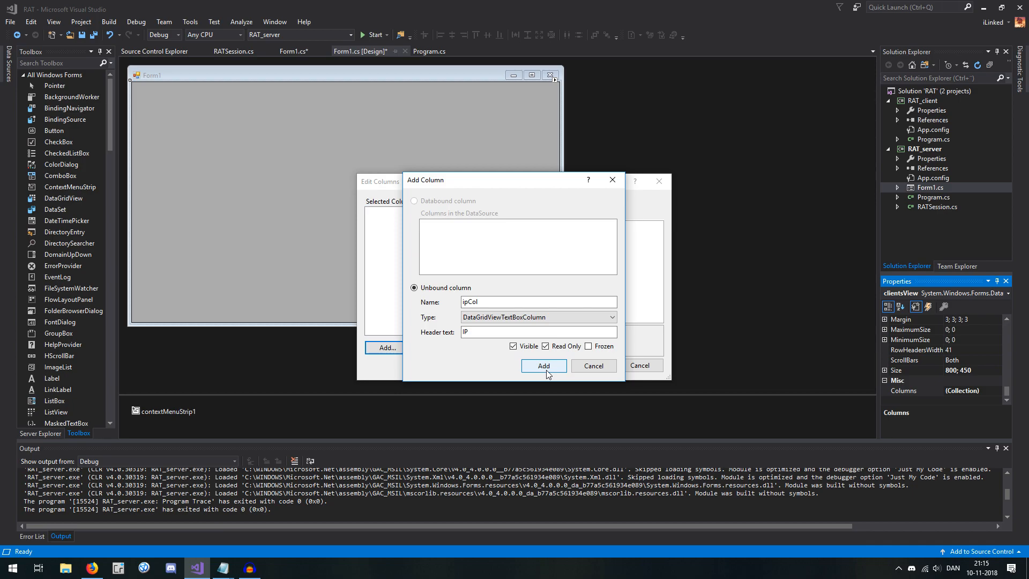
{"action": "left_click", "coordinate": [543, 365]}
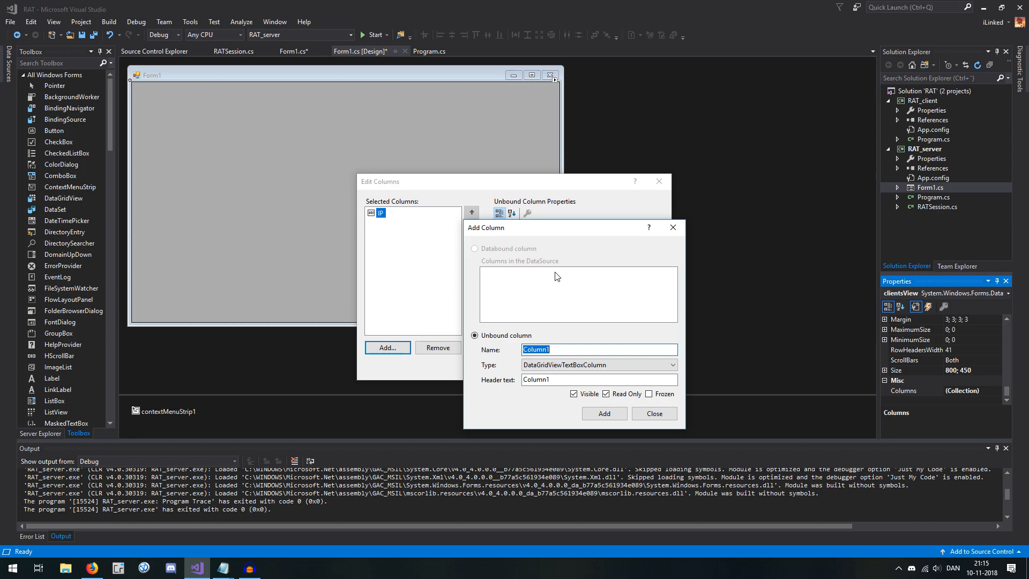
- Add a portCol column headed 'Port' and begin naming a third bits column
{"action": "type", "text": "Port"}
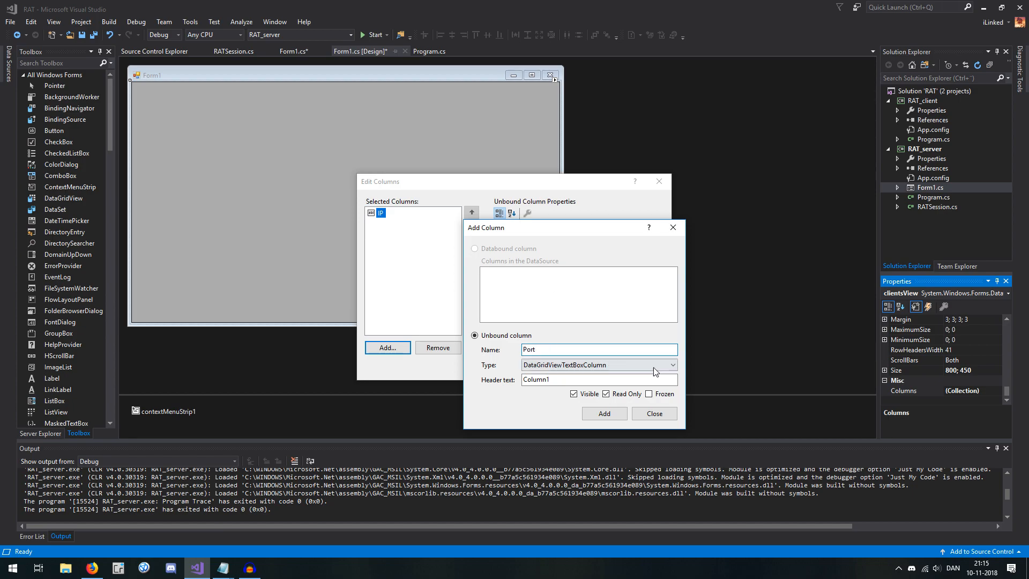
{"action": "type", "text": "portCol"}
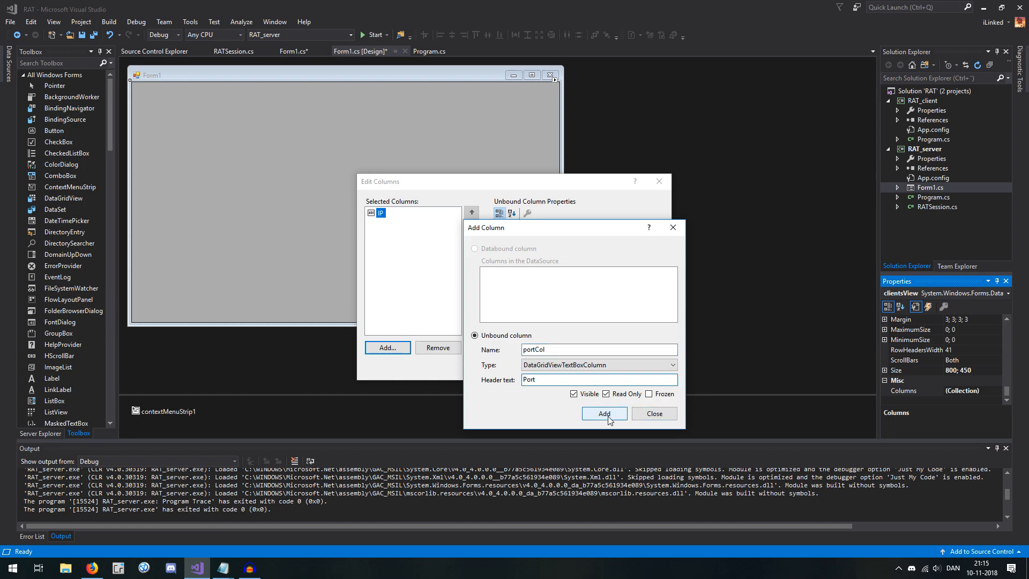
{"action": "left_click", "coordinate": [602, 414]}
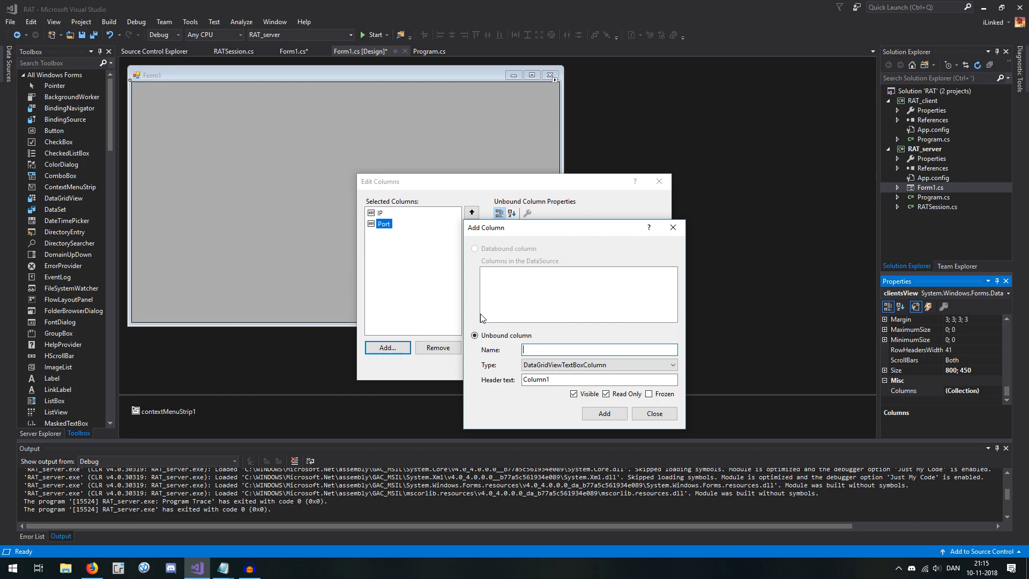
{"action": "type", "text": "is"}
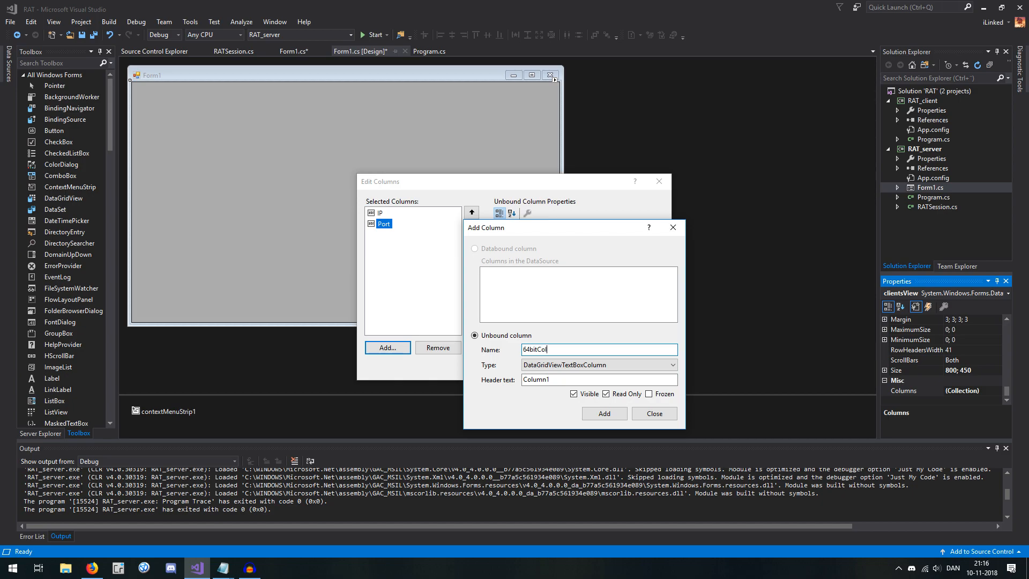
- After an invalid-identifier error, add the bitCol column headed 'Bits' to the grid
{"action": "left_click", "coordinate": [602, 413]}
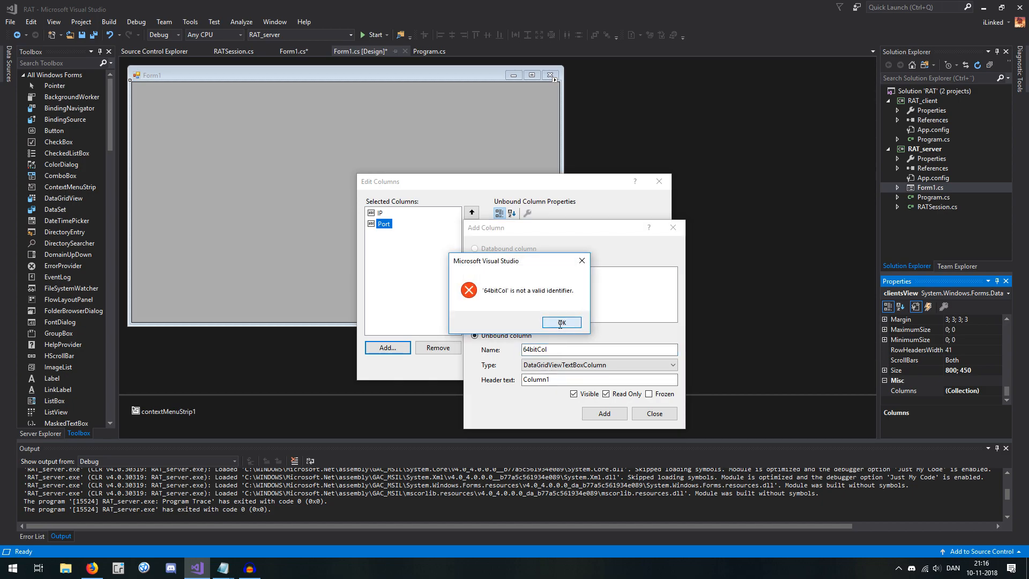
{"action": "left_click", "coordinate": [561, 322]}
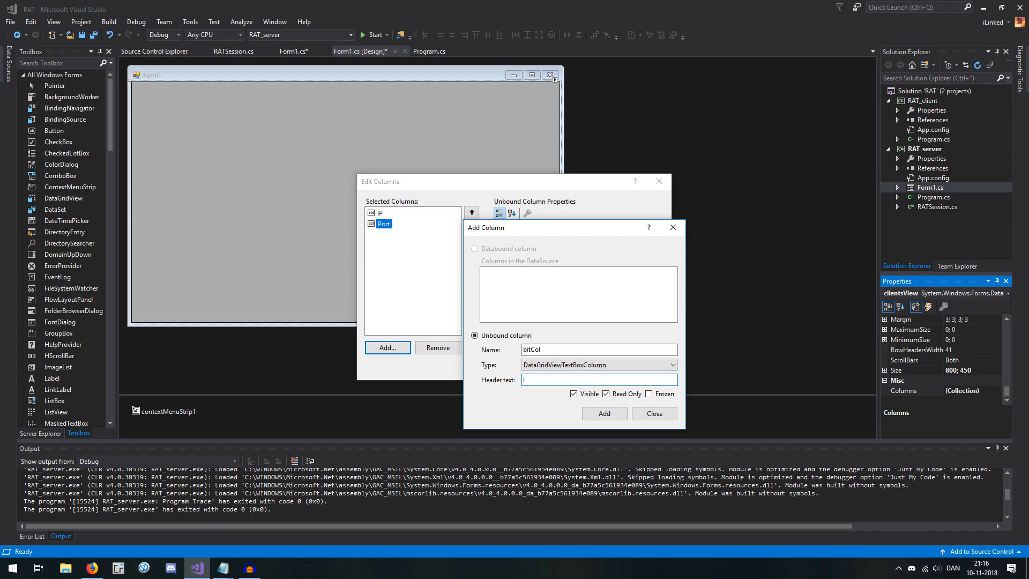
{"action": "type", "text": "Bits"}
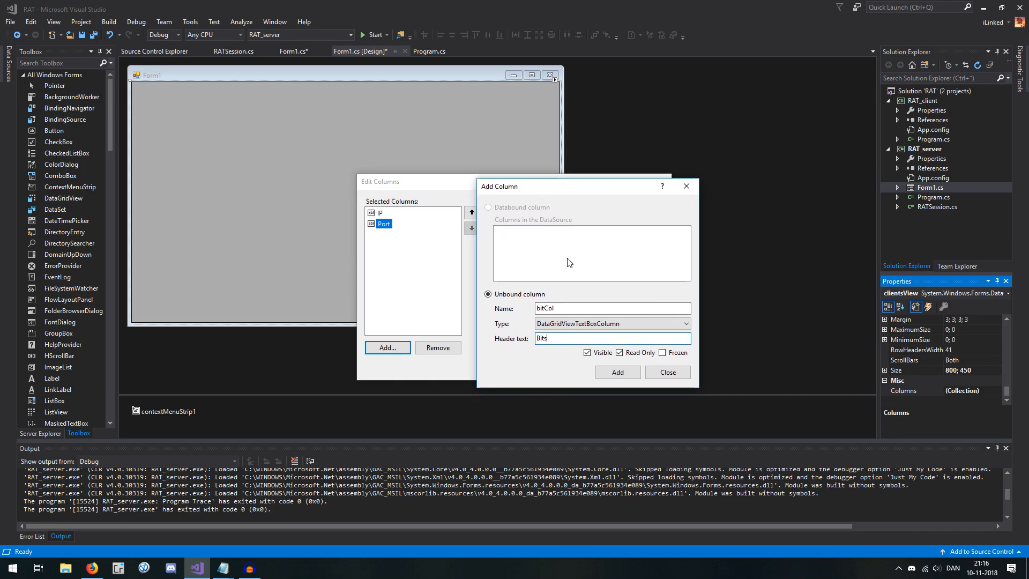
{"action": "mouse_move", "coordinate": [589, 295]}
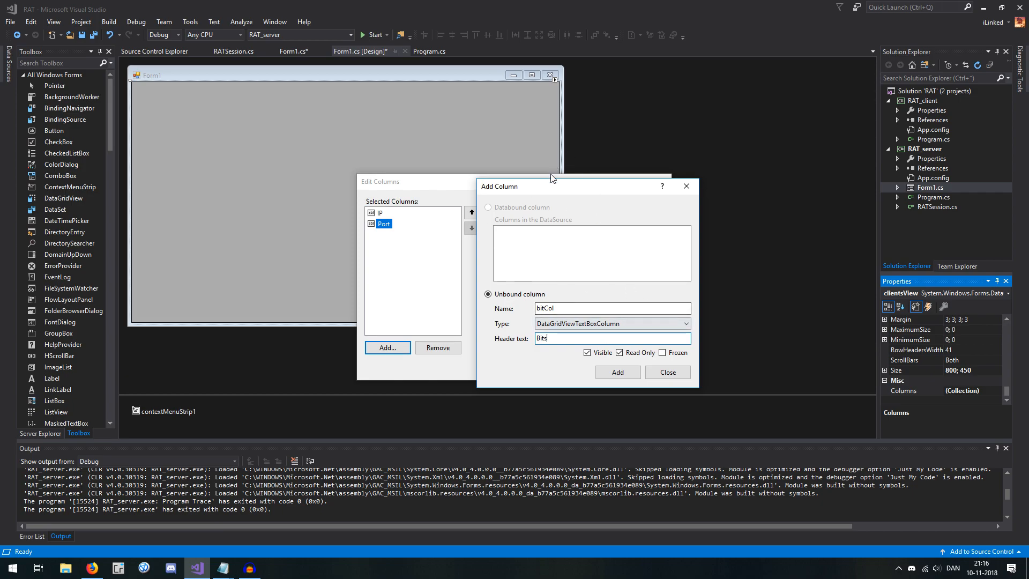
{"action": "left_click", "coordinate": [617, 372]}
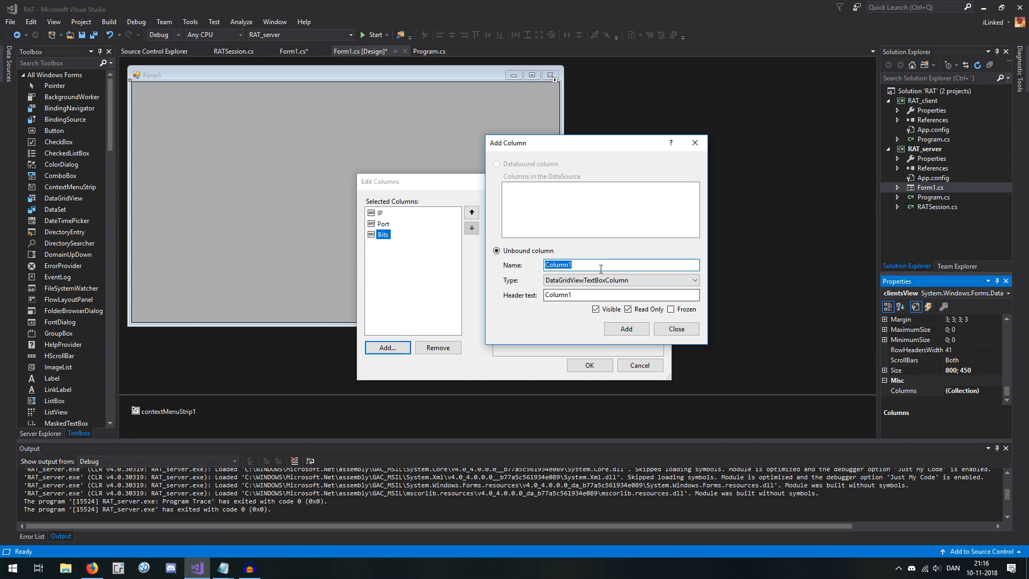
{"action": "left_click", "coordinate": [622, 264]}
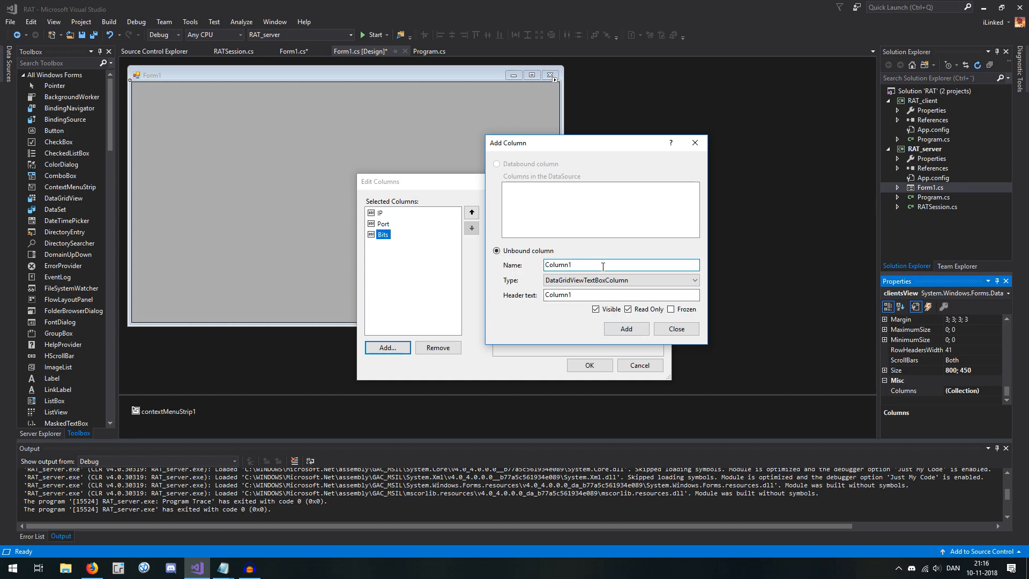
- Add a winVerCol column headed 'Windows version' and close the column editor
{"action": "type", "text": "w"}
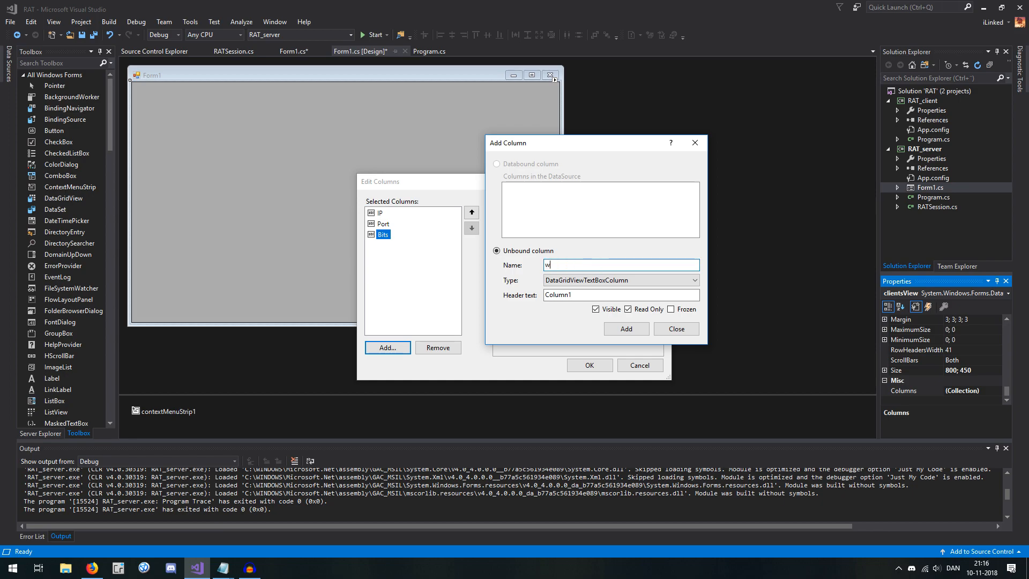
{"action": "type", "text": "inVerCol"}
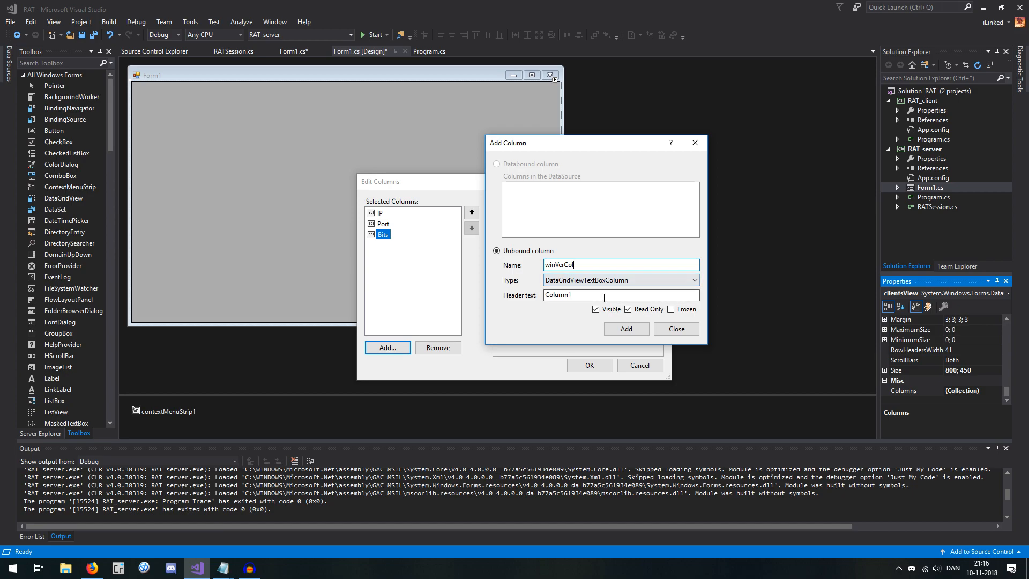
{"action": "type", "text": "W"}
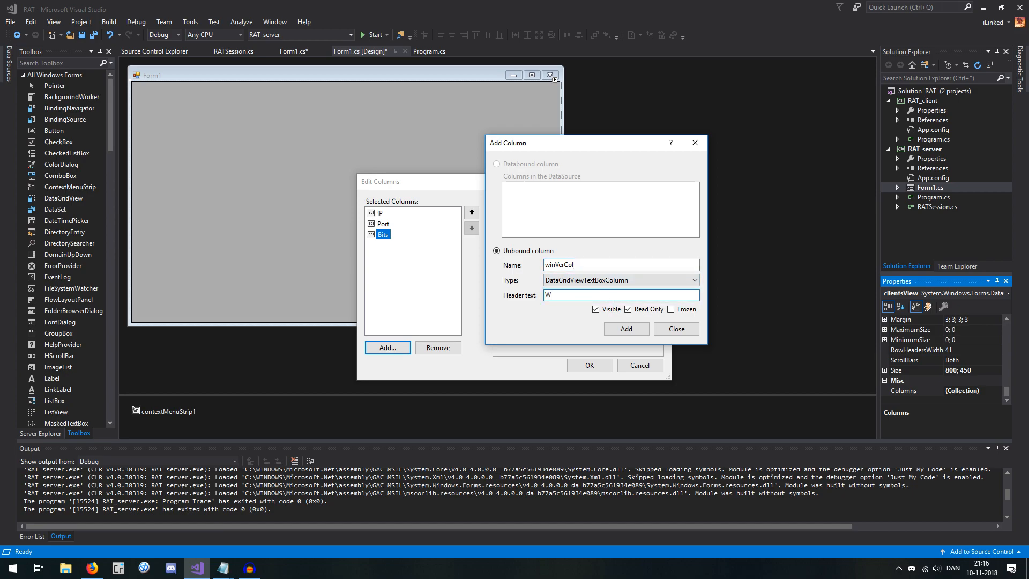
{"action": "type", "text": "indows verion"}
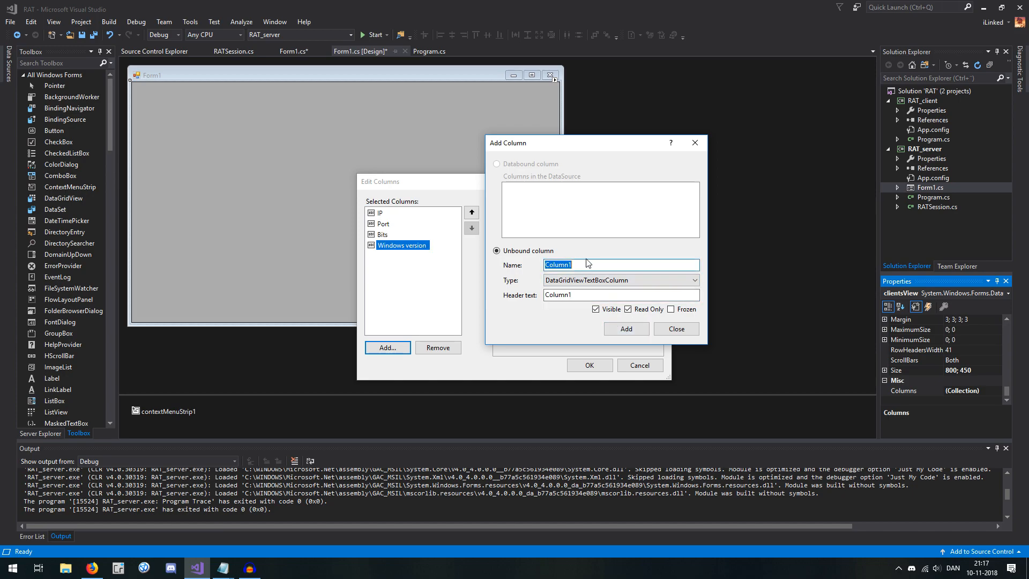
{"action": "left_click", "coordinate": [588, 263]}
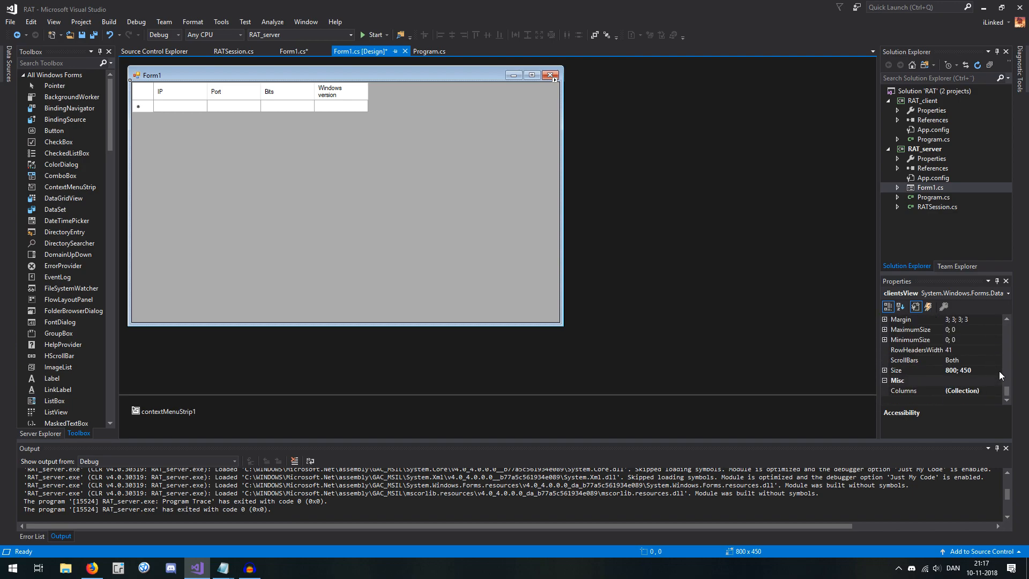
- Widen the Windows version column in clientsView's Columns collection so its header fits on one line
{"action": "left_click", "coordinate": [59, 63]}
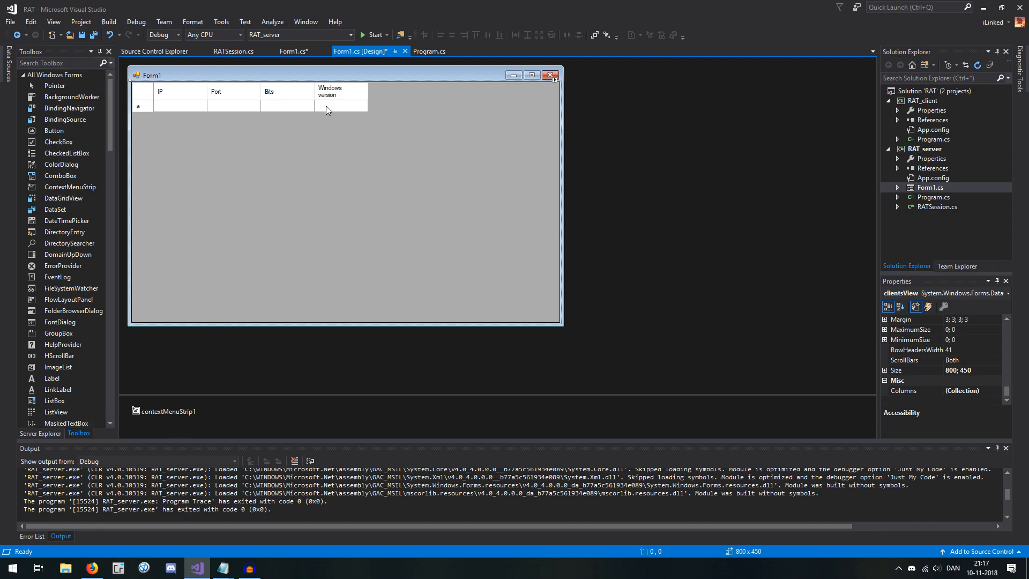
{"action": "left_click", "coordinate": [914, 390]}
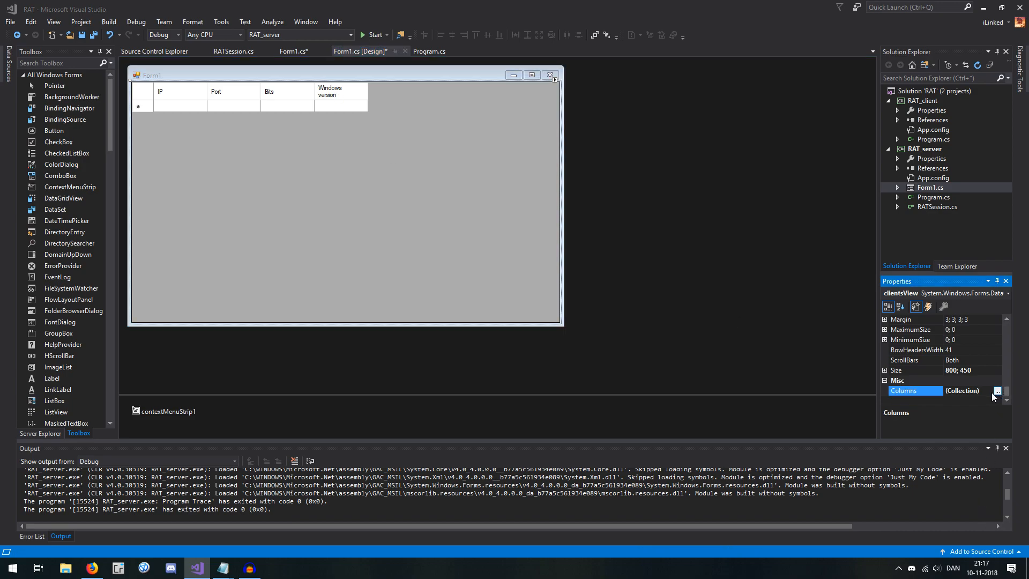
{"action": "left_click", "coordinate": [997, 391]}
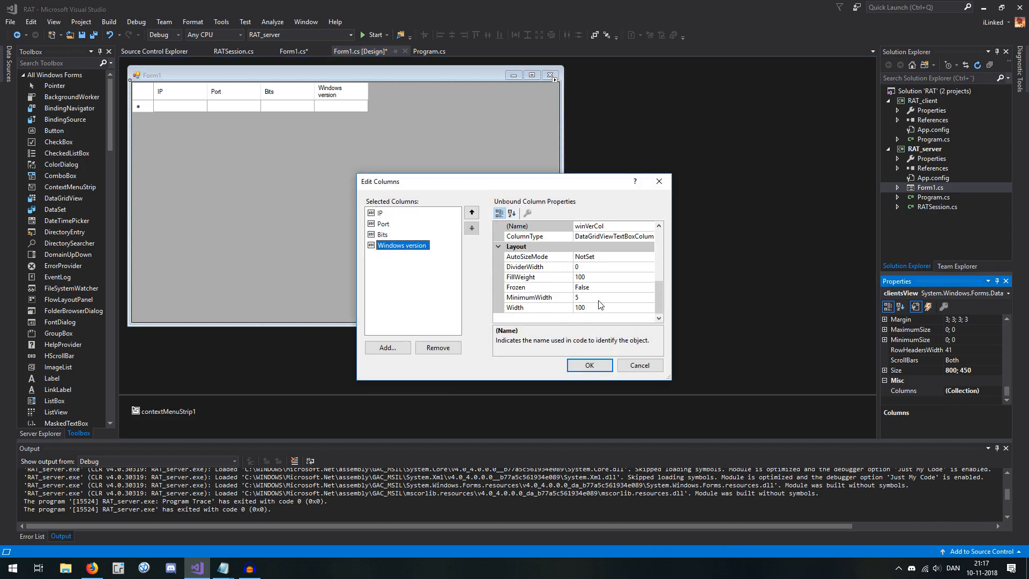
{"action": "left_click", "coordinate": [516, 308]}
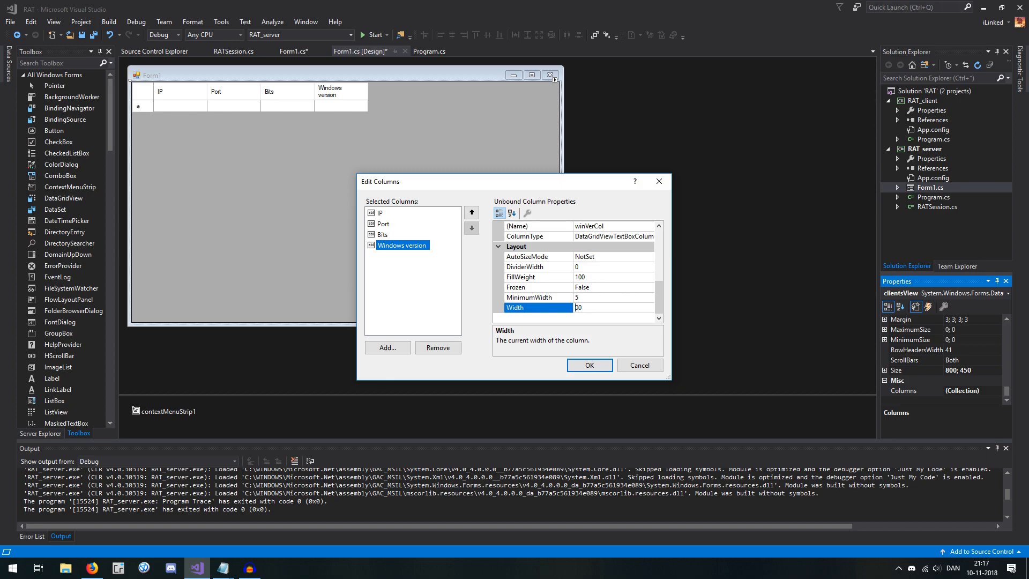
{"action": "left_click", "coordinate": [589, 364]}
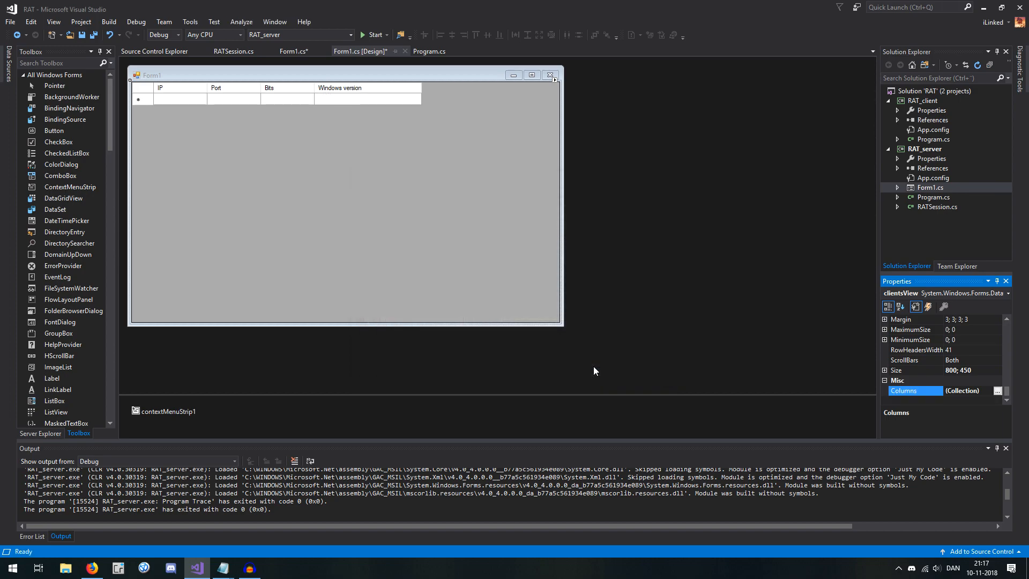
{"action": "left_click", "coordinate": [360, 52]}
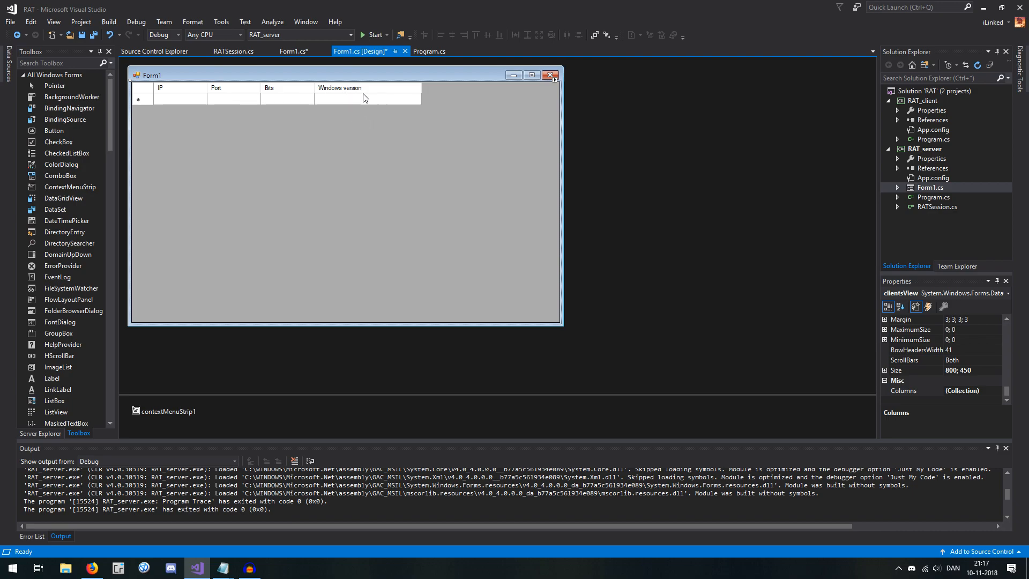
{"action": "mouse_move", "coordinate": [280, 96]}
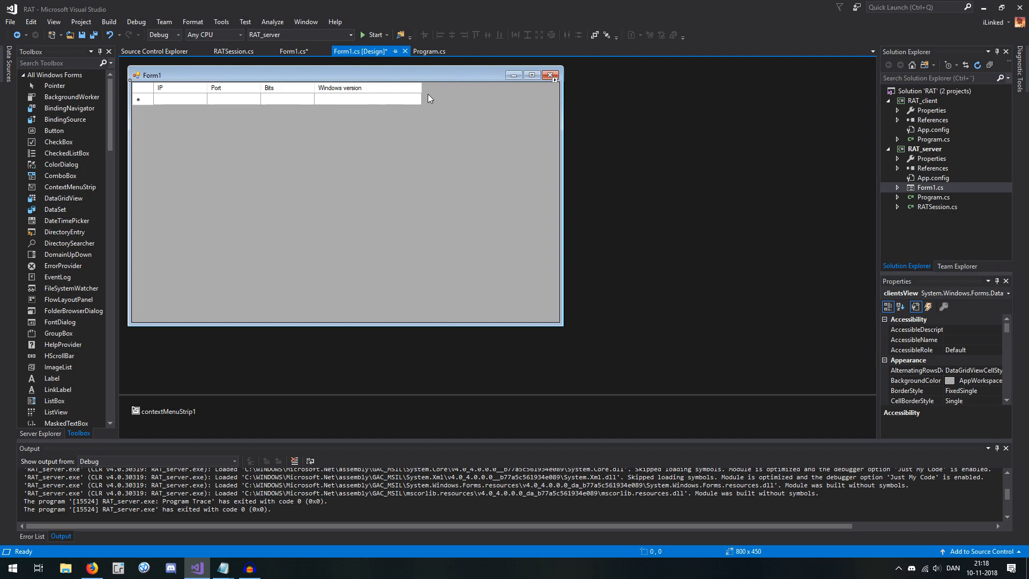
- Rename contextMenuStrip1 to clientOptions and add a top-level RAT menu item
{"action": "left_click", "coordinate": [165, 410]}
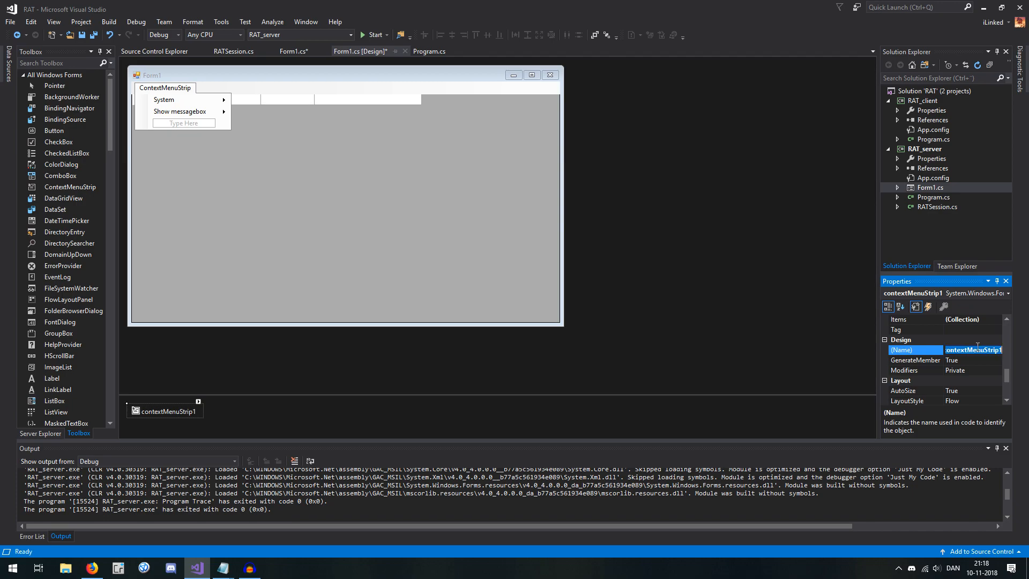
{"action": "type", "text": "clientOptions"}
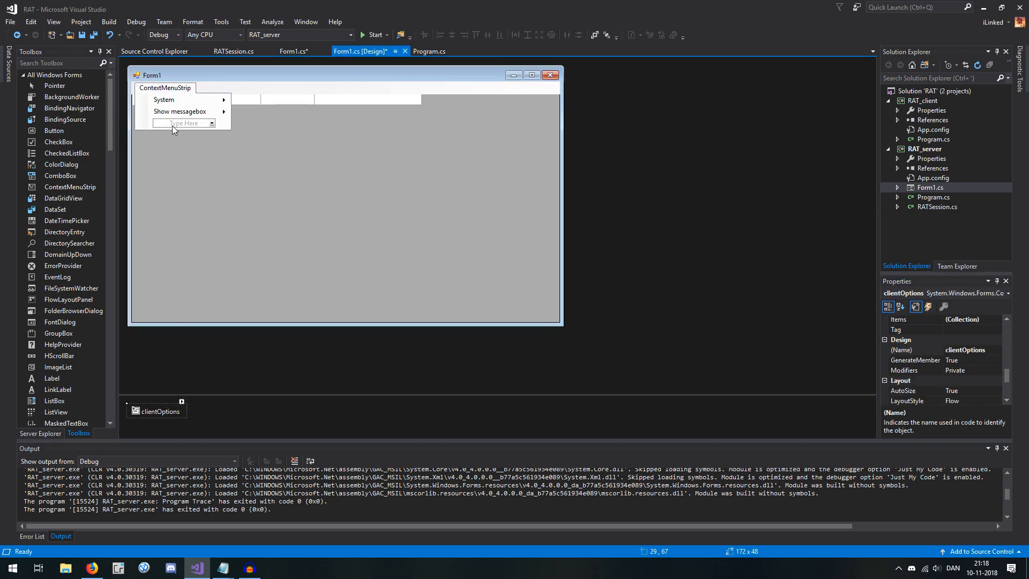
{"action": "type", "text": "RAT"}
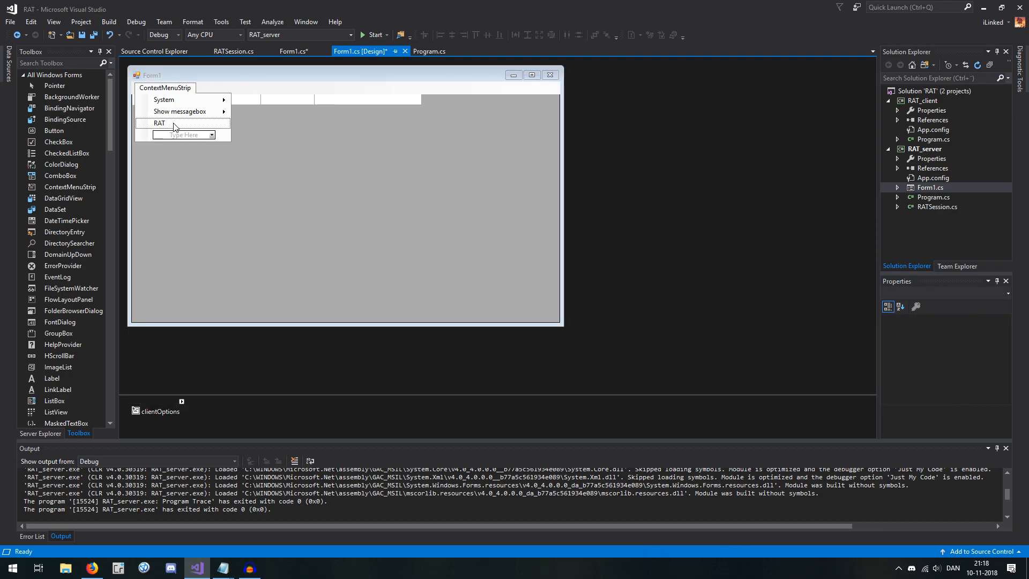
- Add a Restart connection entry inside the RAT item's submenu
{"action": "left_click", "coordinate": [159, 123]}
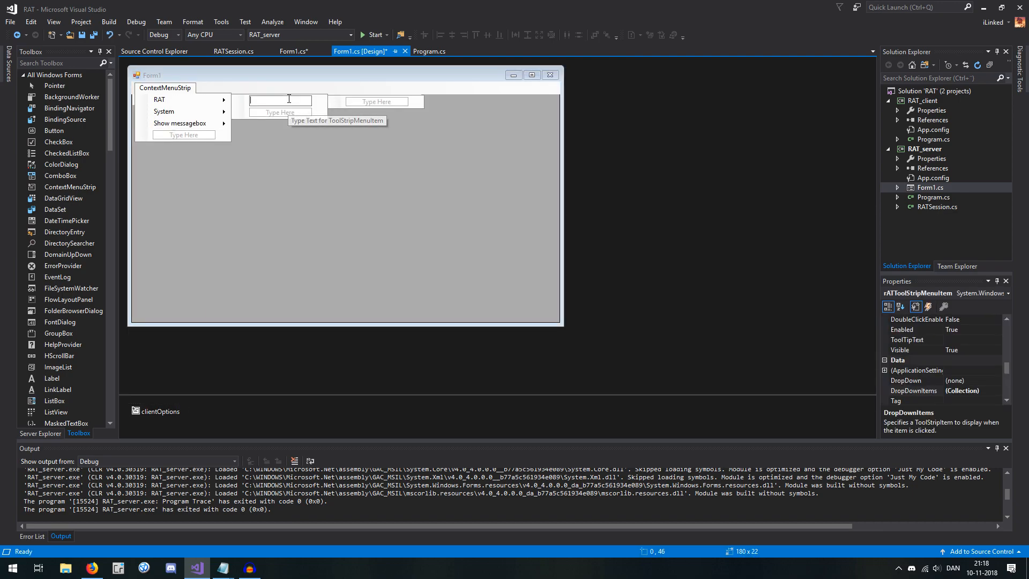
{"action": "type", "text": "Re"}
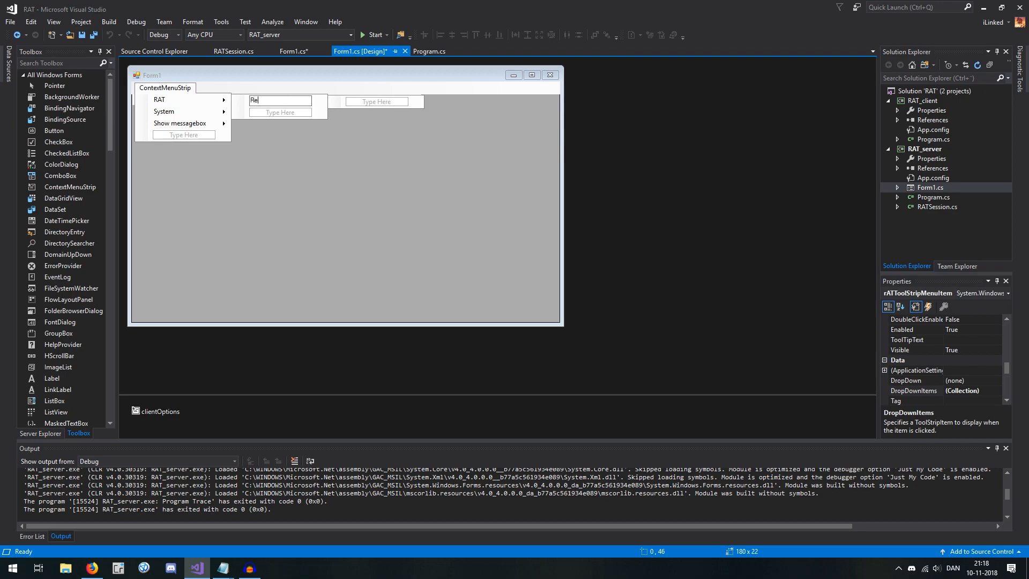
{"action": "type", "text": "start connection"}
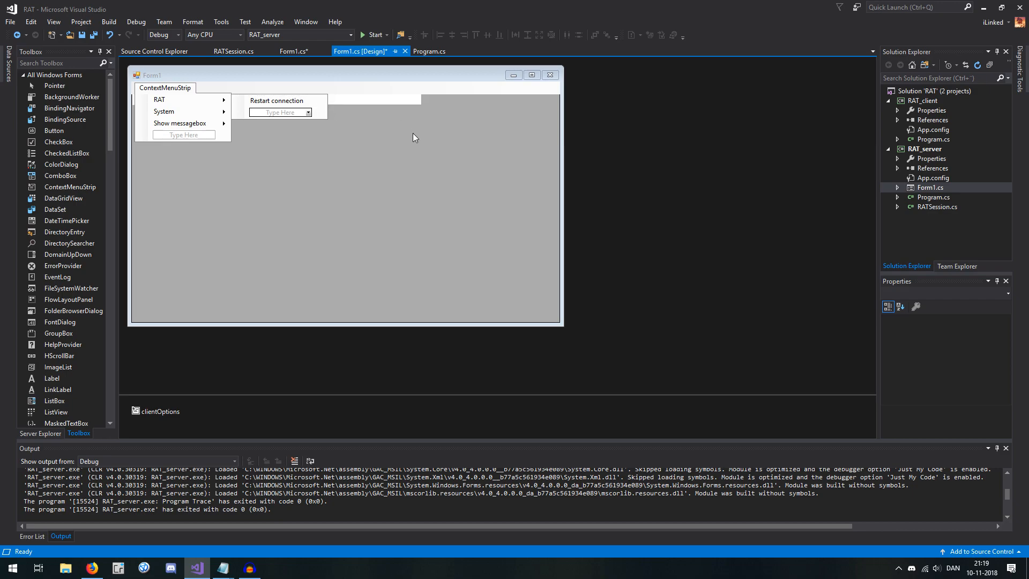
{"action": "mouse_move", "coordinate": [334, 74]}
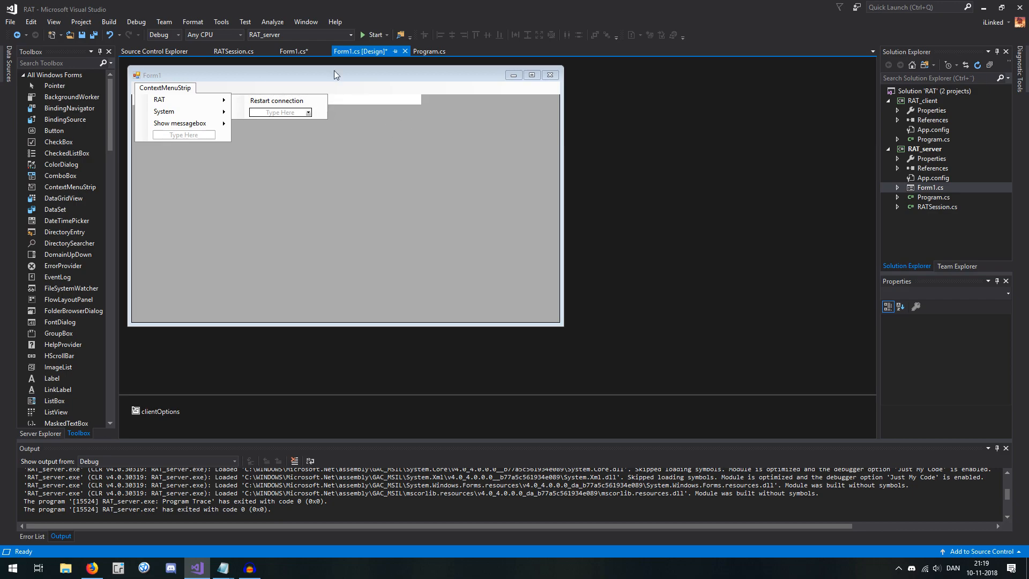
{"action": "mouse_move", "coordinate": [560, 163]}
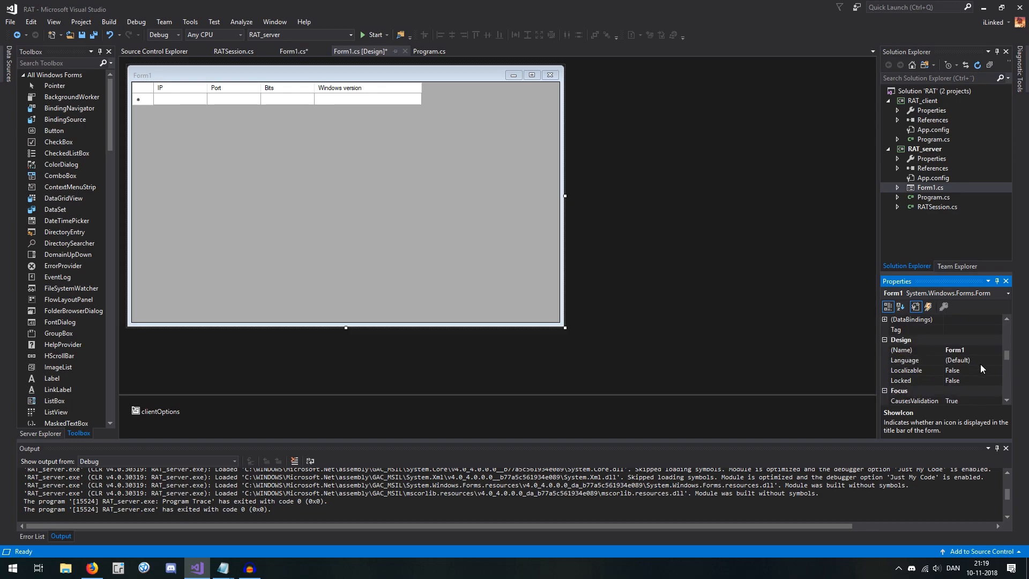
- Set Form1's Text property to 'RAT tutorial' as the server window title
{"action": "scroll", "scroll_direction": "down", "scroll_amount": 3}
{"action": "type", "text": "RE"}
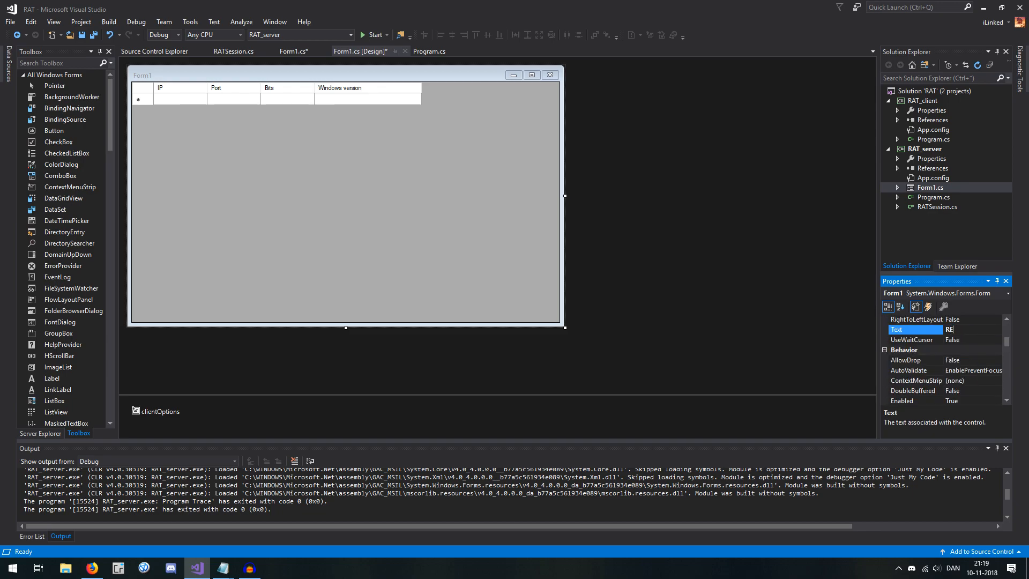
{"action": "type", "text": "AT tutorial"}
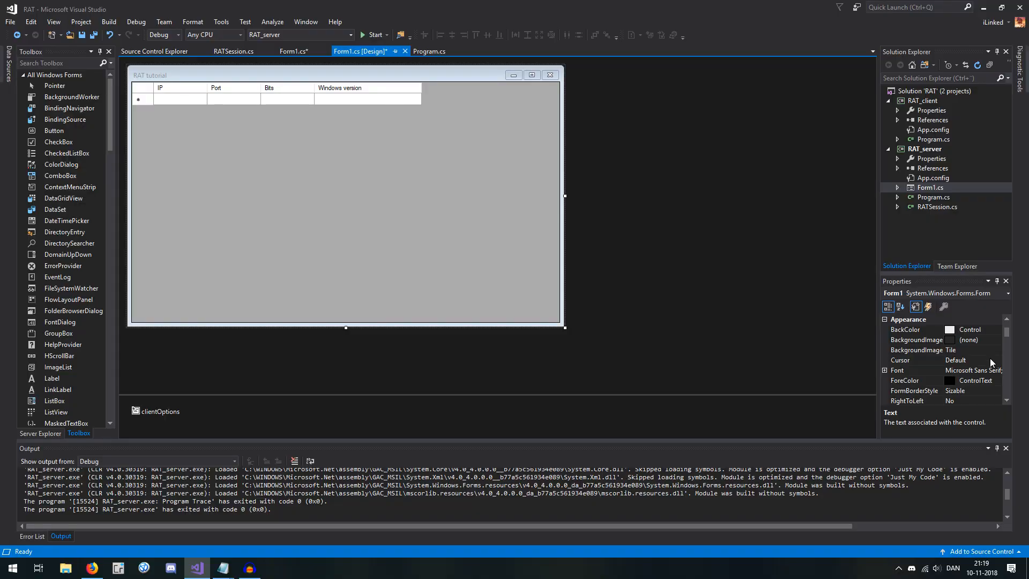
{"action": "key", "text": "alt+tab"}
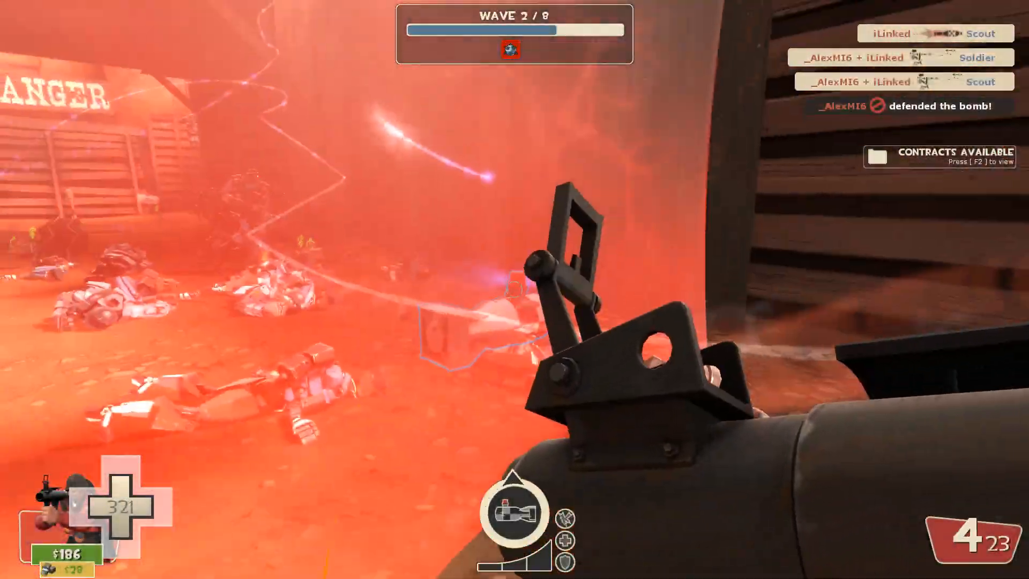